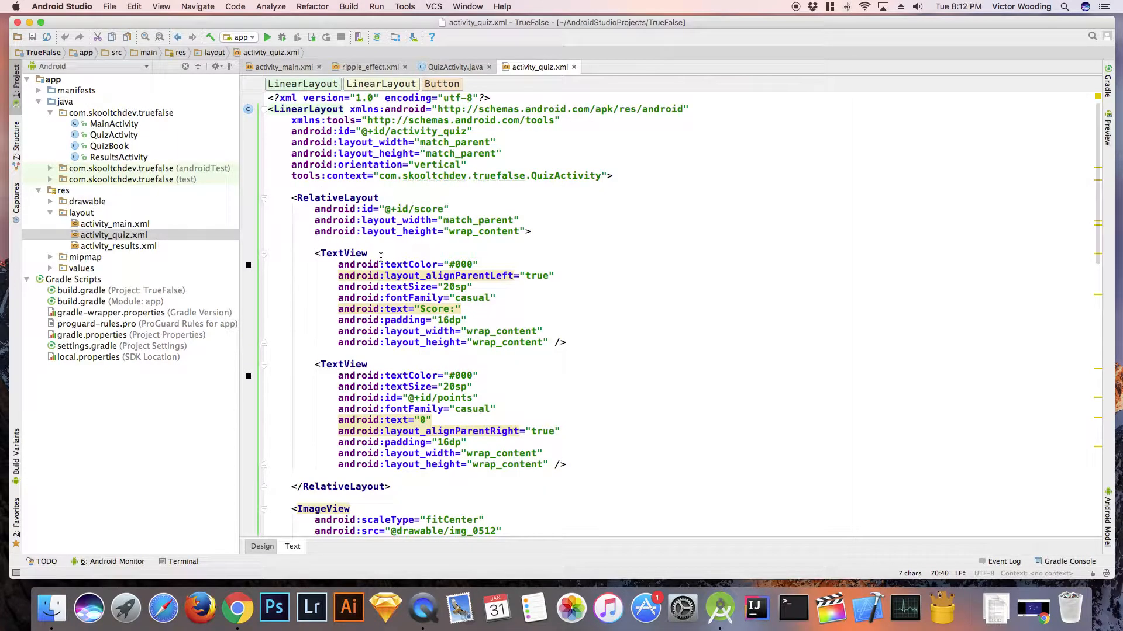
- Change the root LinearLayout to a RelativeLayout and add layout_below attributes, checking the preview
click(287, 109)
text(Relativ)
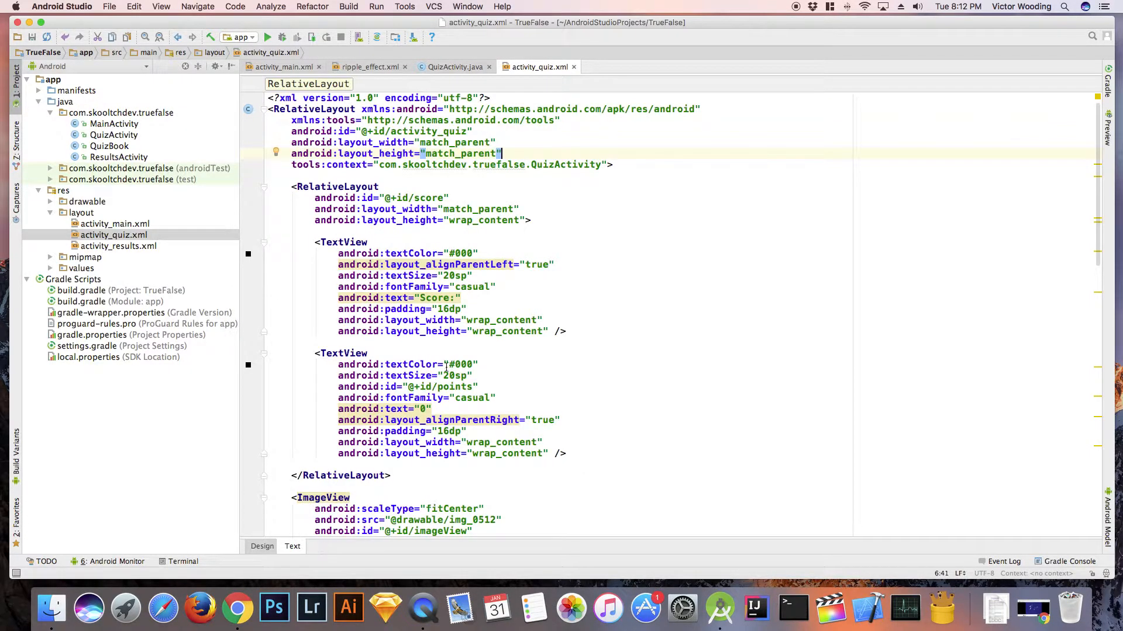
scroll(down, 3)
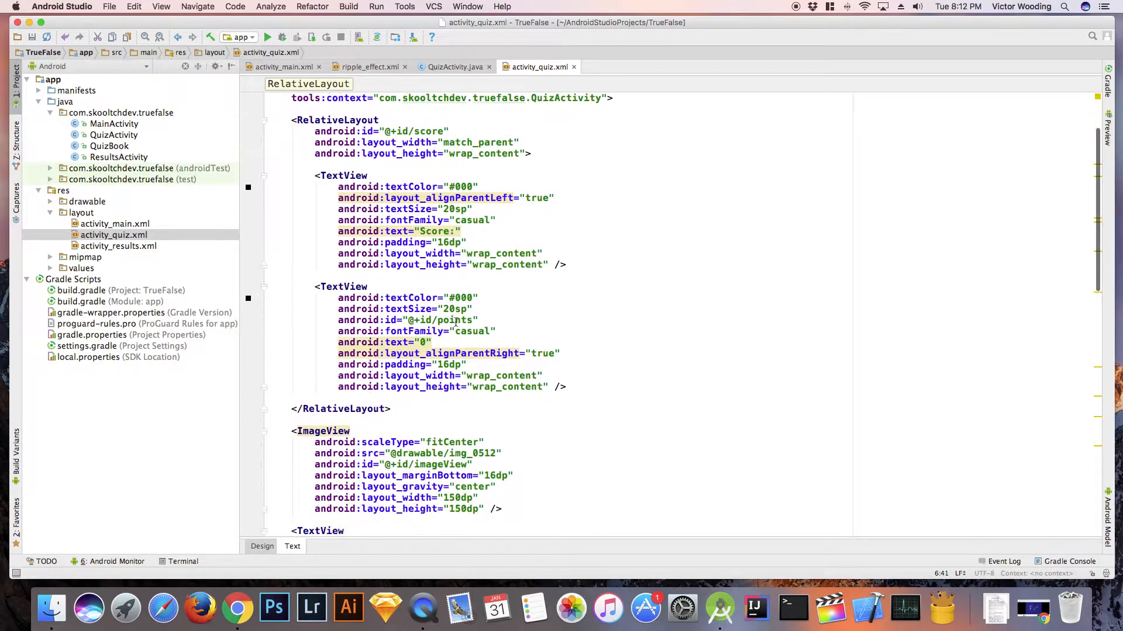
text(layout_below="@+id/s)
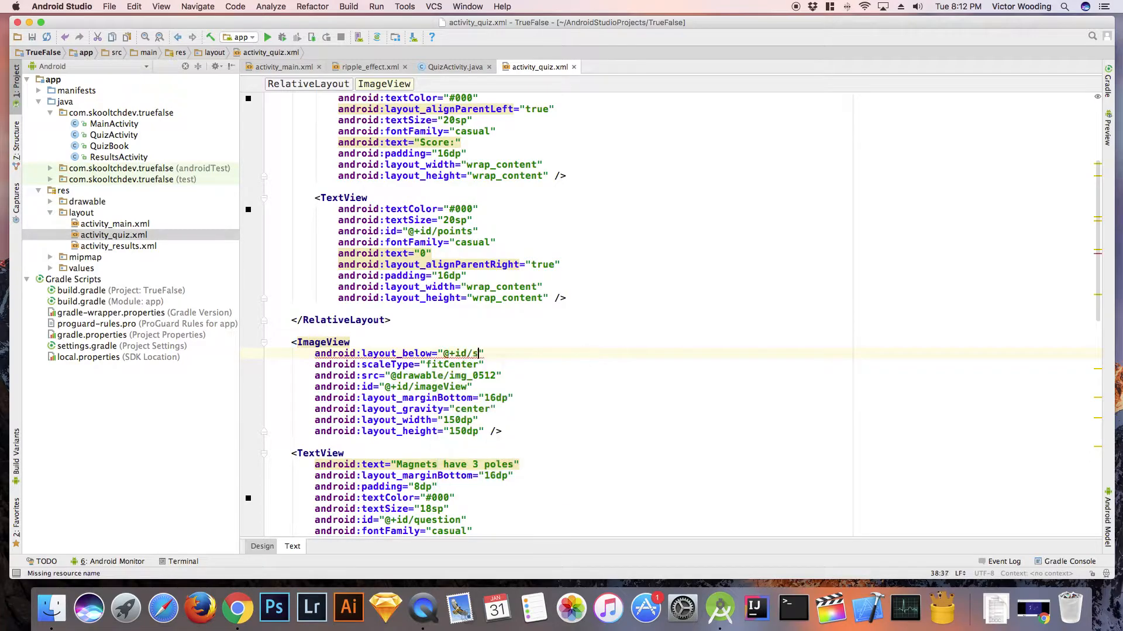
click(262, 546)
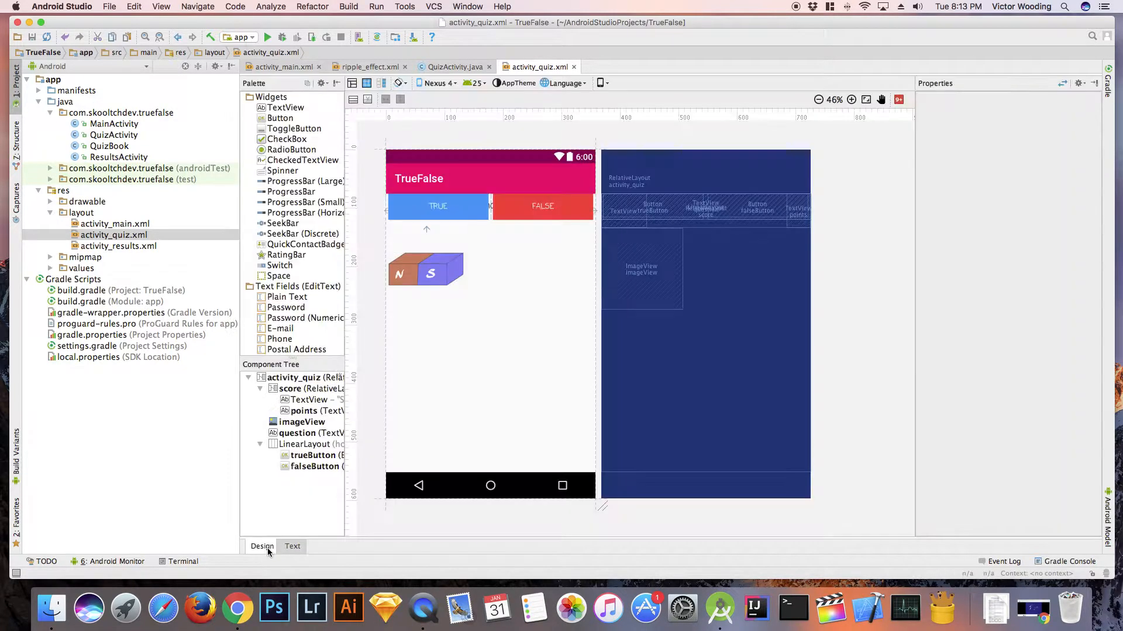
click(292, 546)
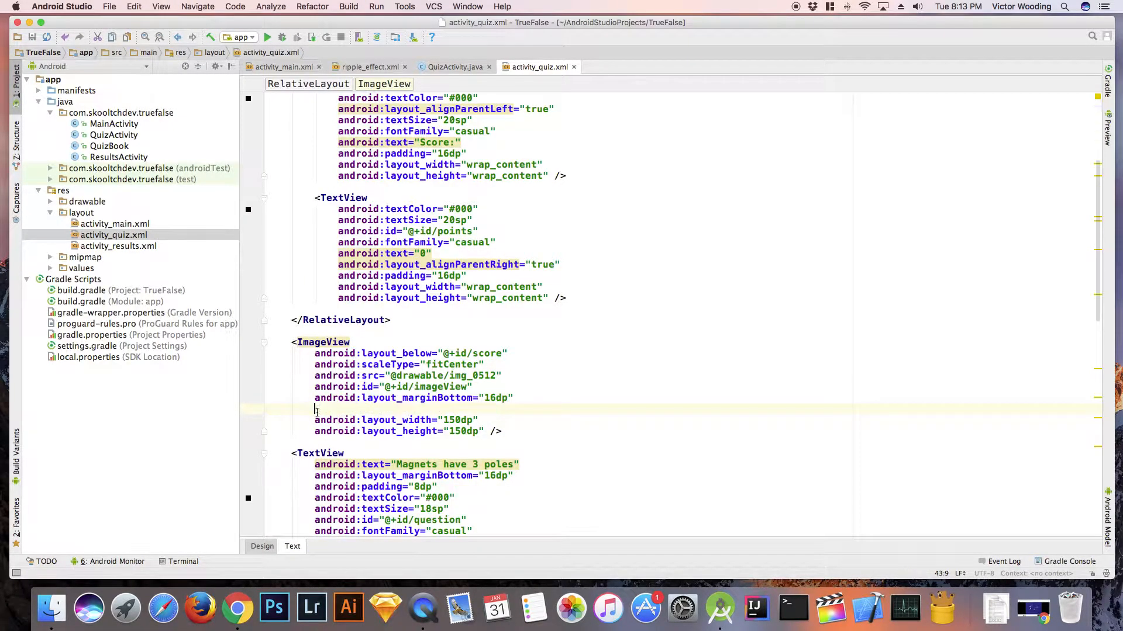
- Centre the image and question with layout_centerHorizontal and confirm the stacked layout in Design
text(android:layout_centerHorizontal="true)
text(android:layout_below="@+id/imageView")
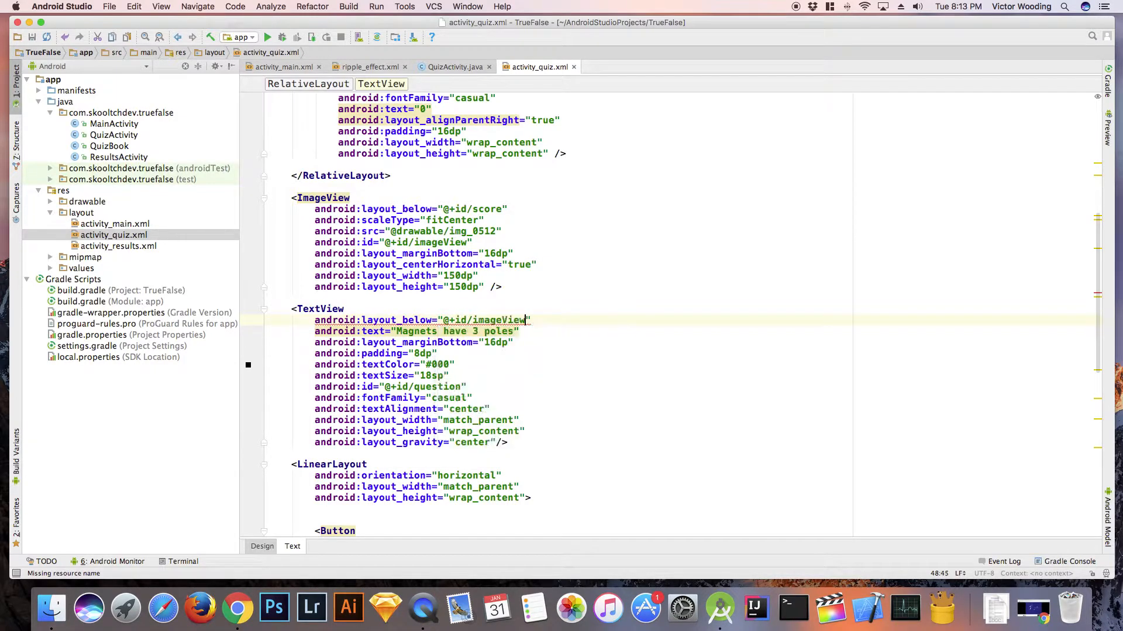
scroll(down, 3)
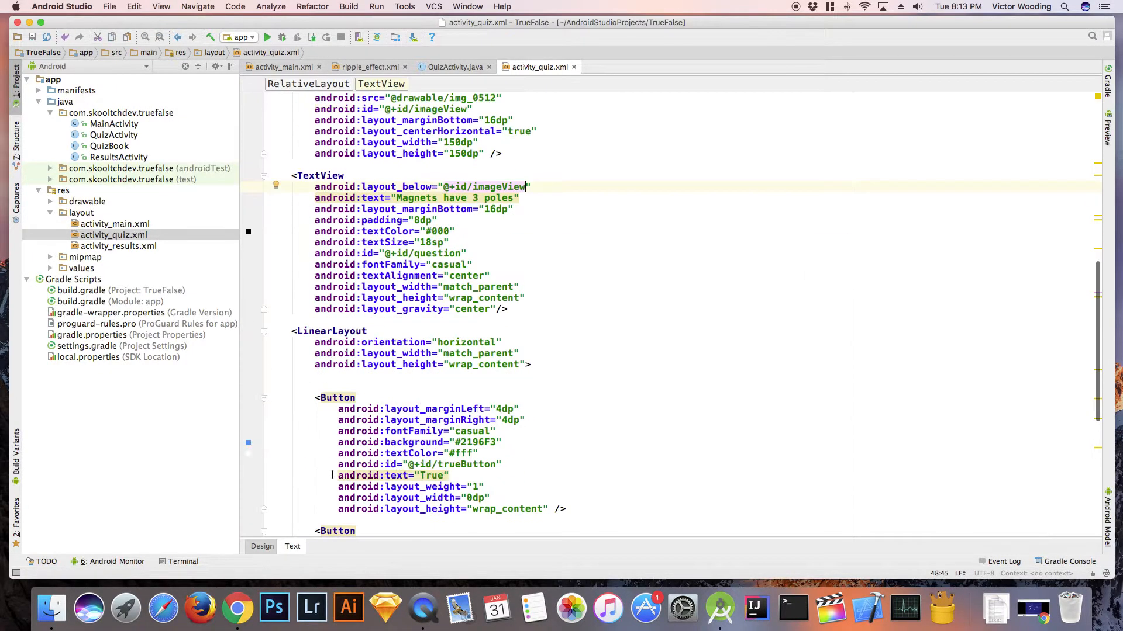
click(367, 331)
text(android:layout_below="@+id/question")
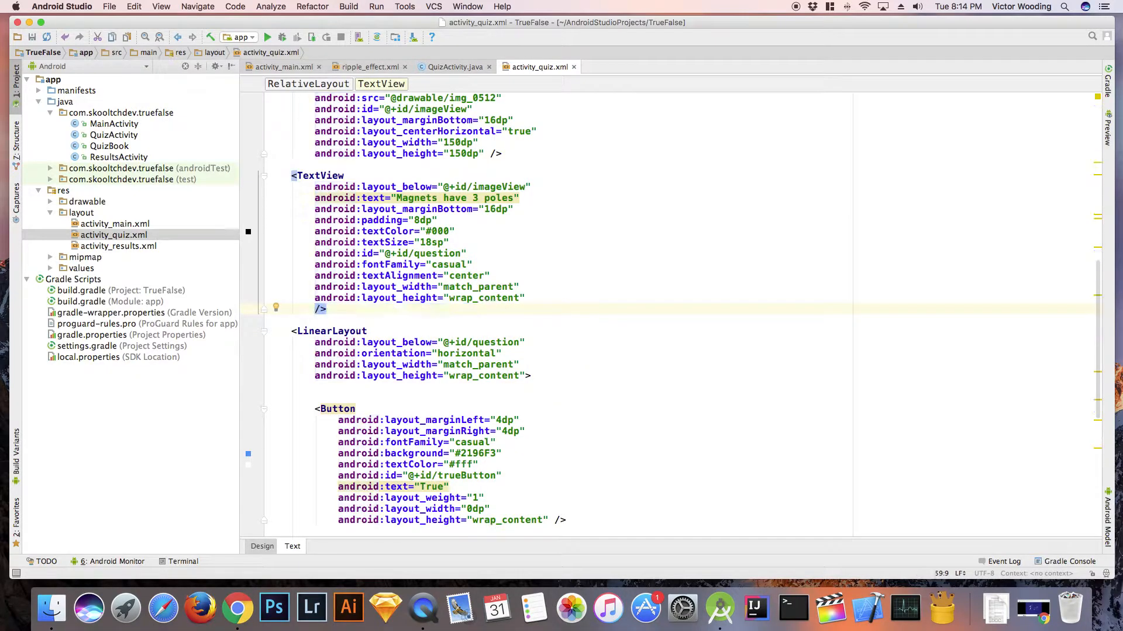
click(262, 546)
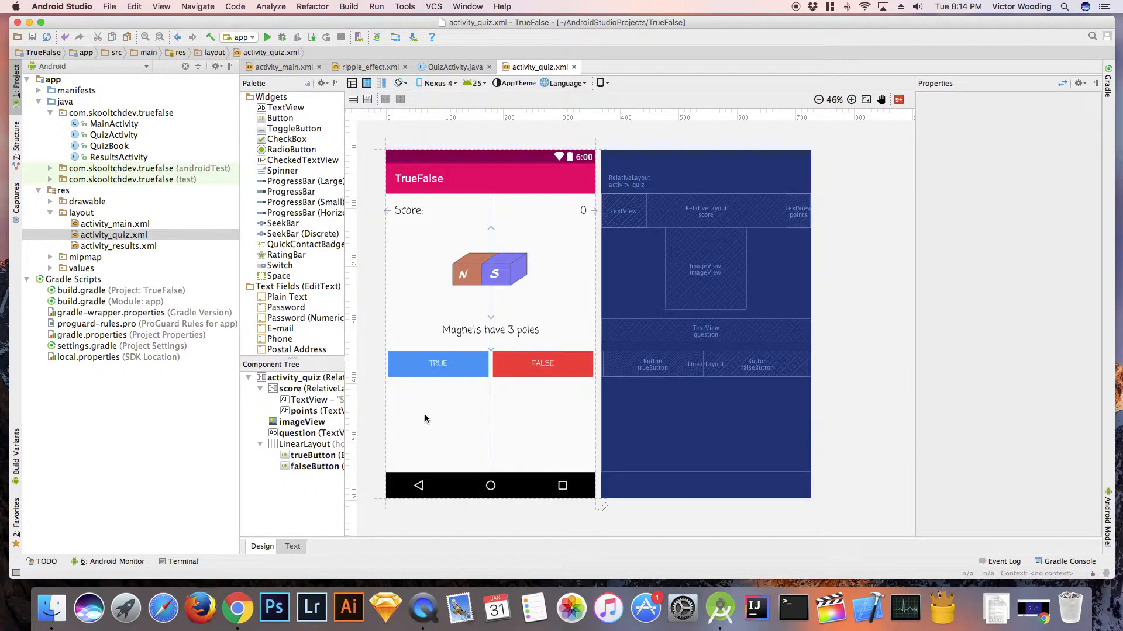
click(291, 546)
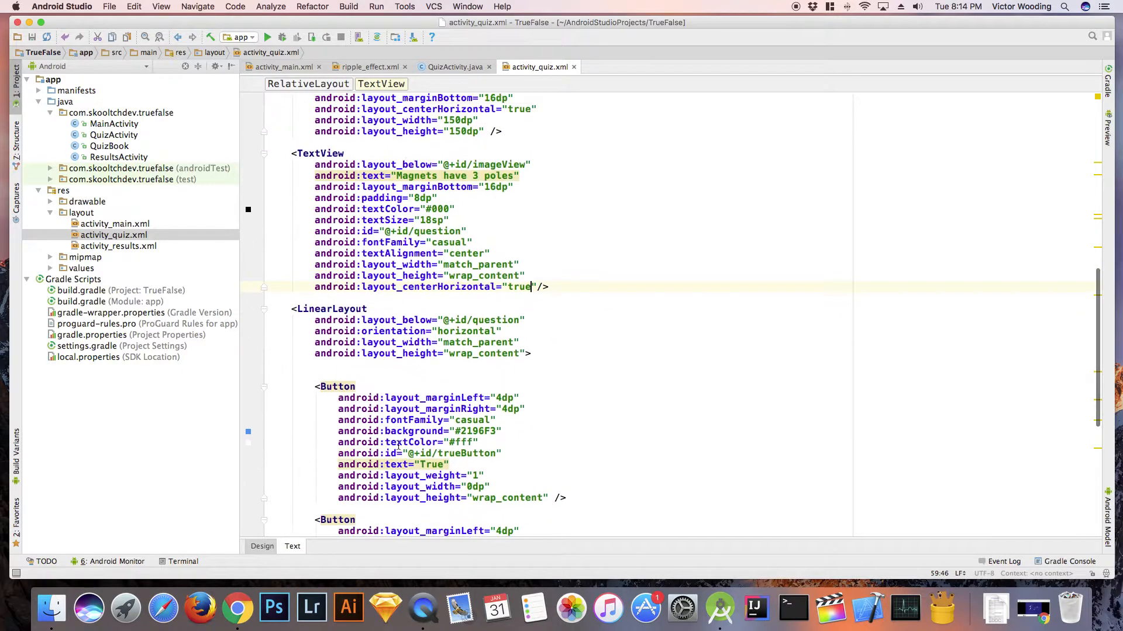
scroll(up, 3)
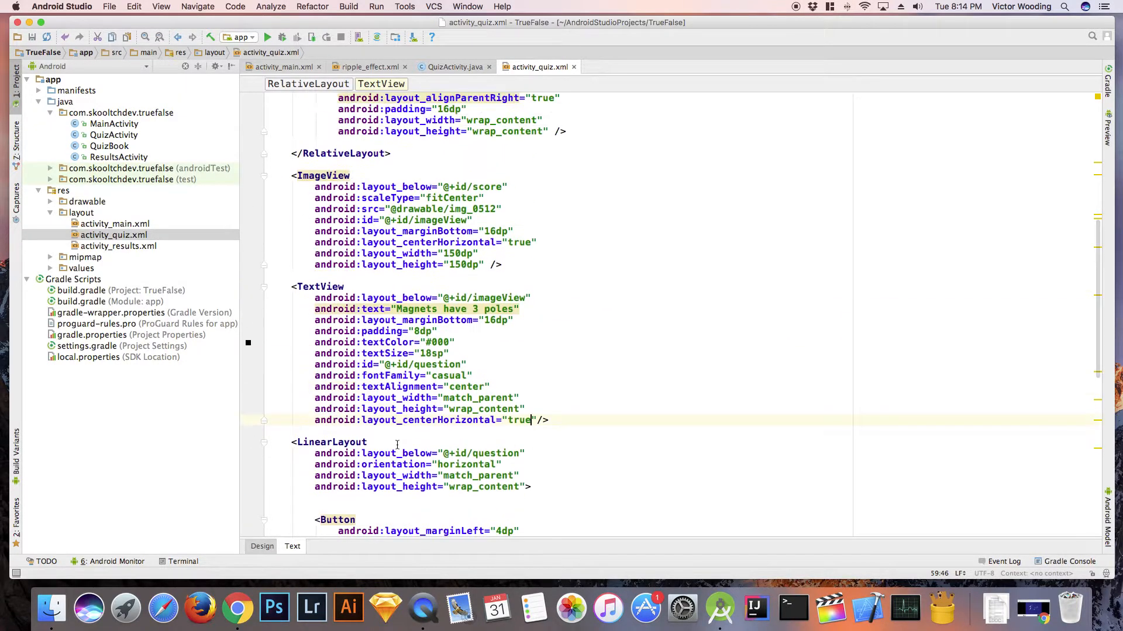
click(261, 546)
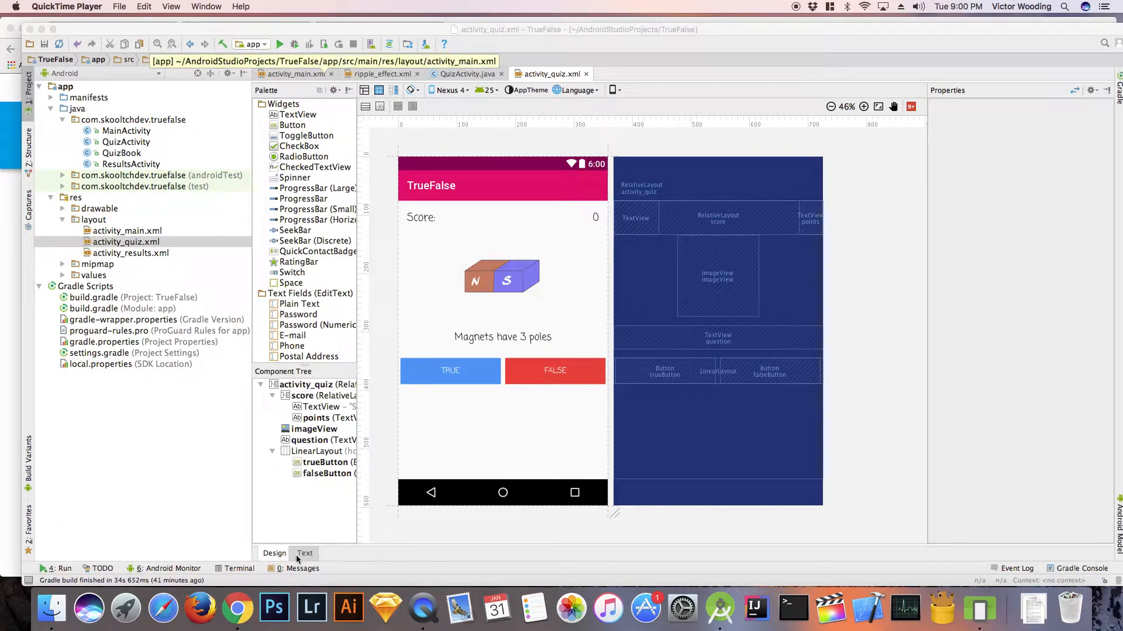
- Set the ImageView to 180dp, give both buttons 30sp text, and enlarge the Score label
click(304, 554)
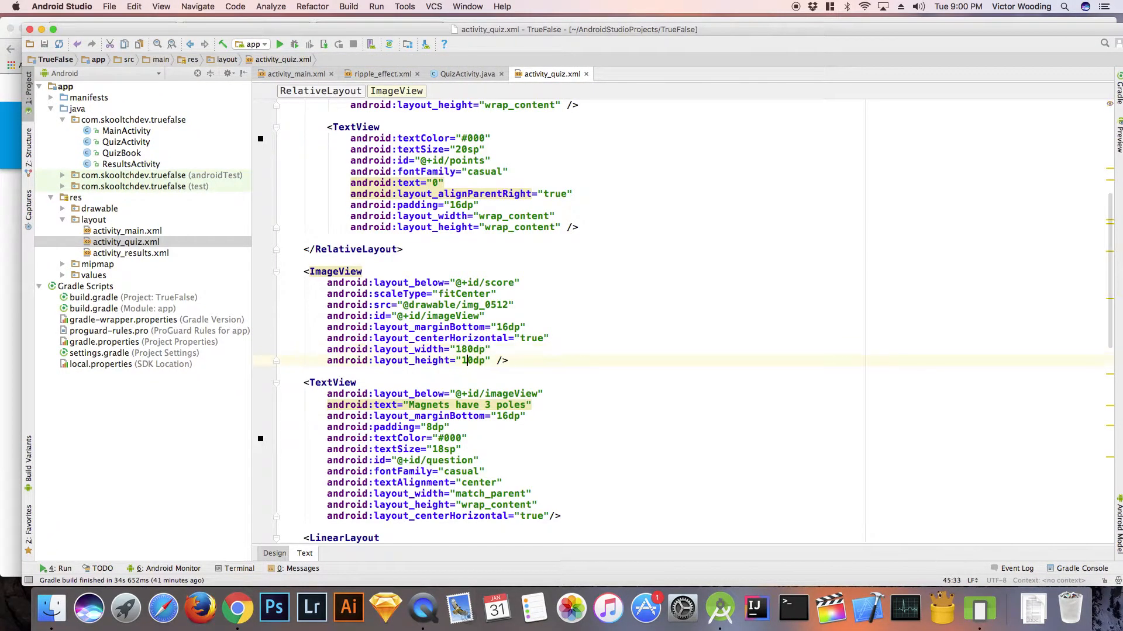
scroll(down, 3)
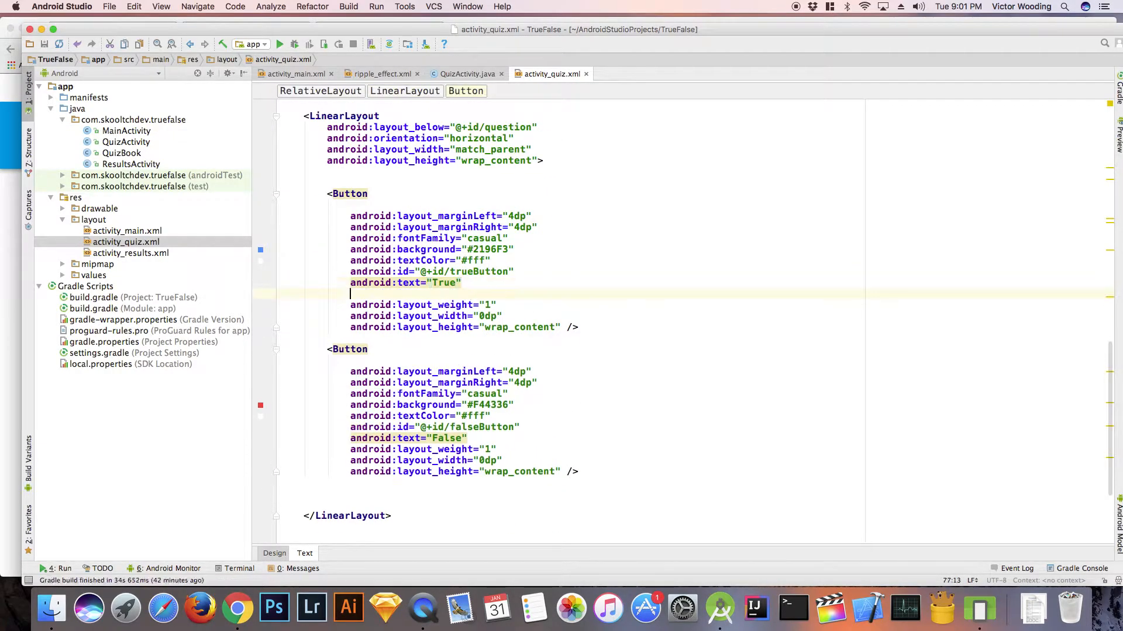
click(274, 554)
text(text)
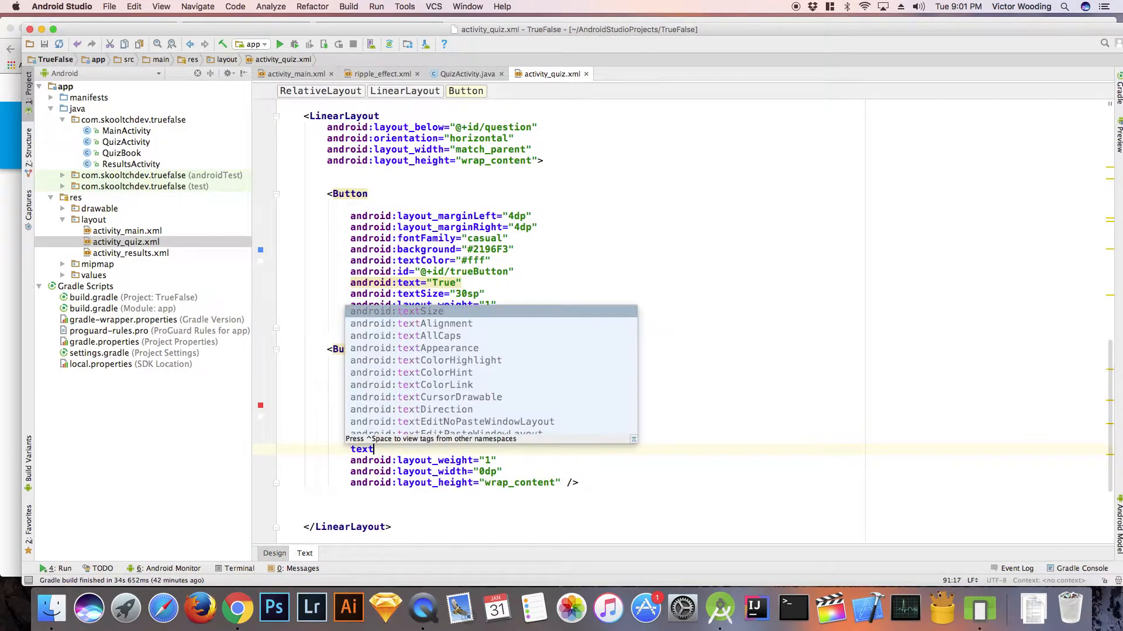
click(274, 552)
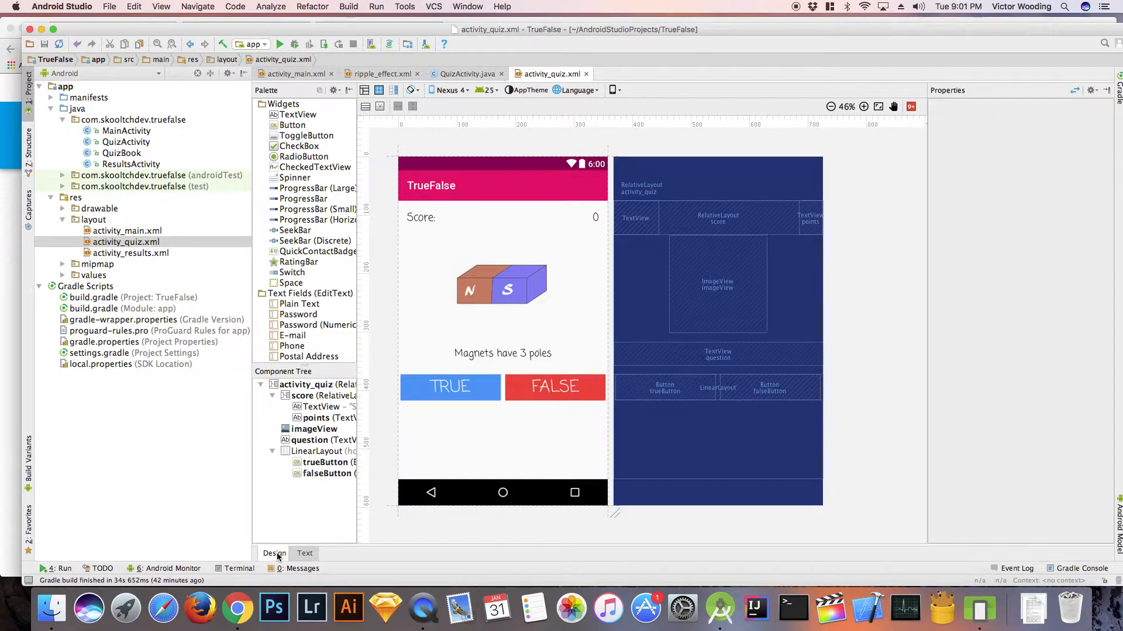
click(304, 553)
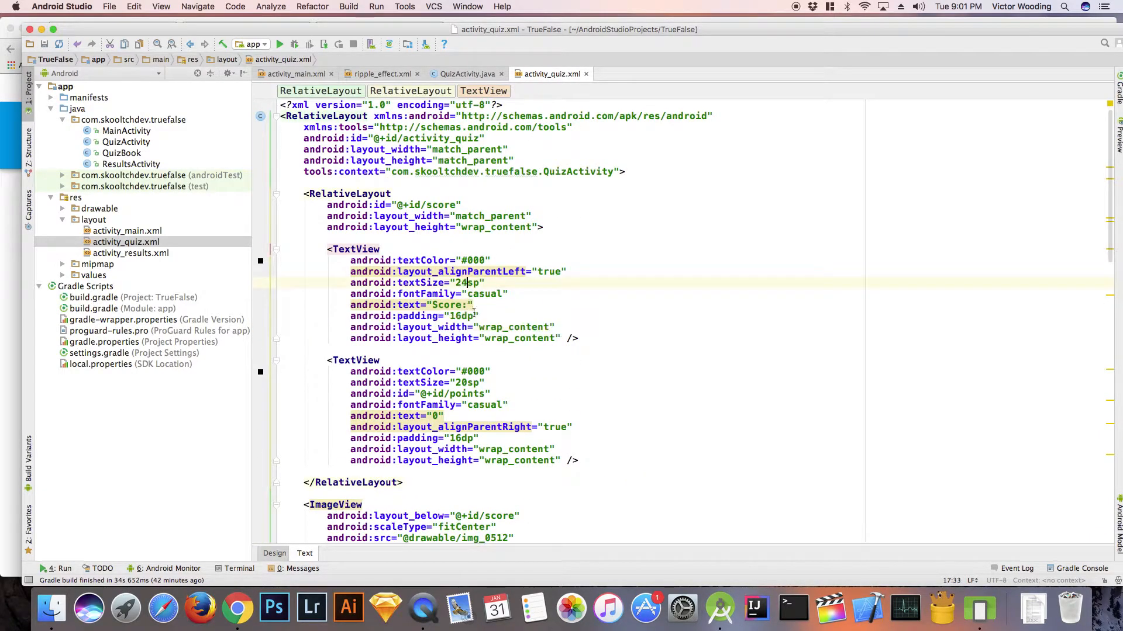
click(274, 552)
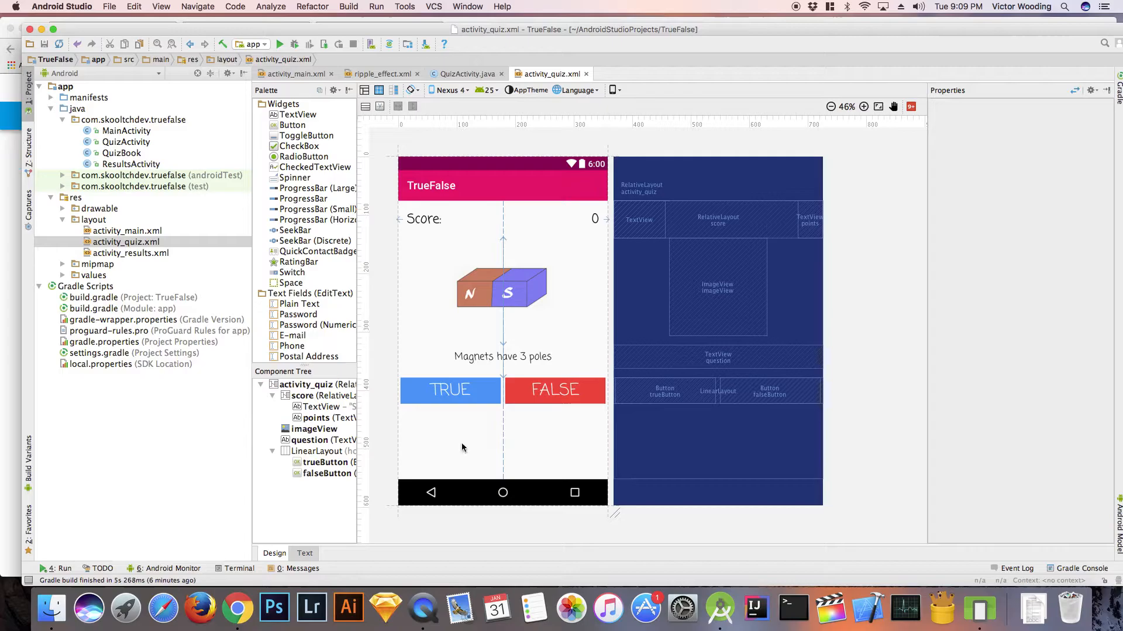
mouse_move(451, 131)
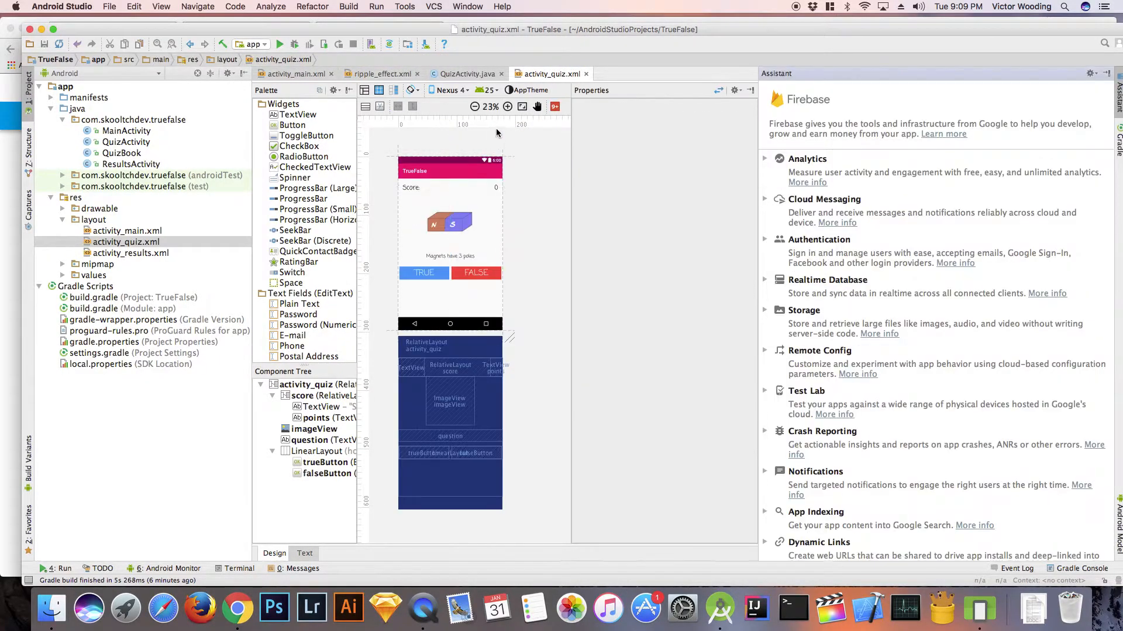
- Show QuizActivity.java beside the Firebase Assistant's 'Add a banner ad' AdMob tutorial
click(466, 73)
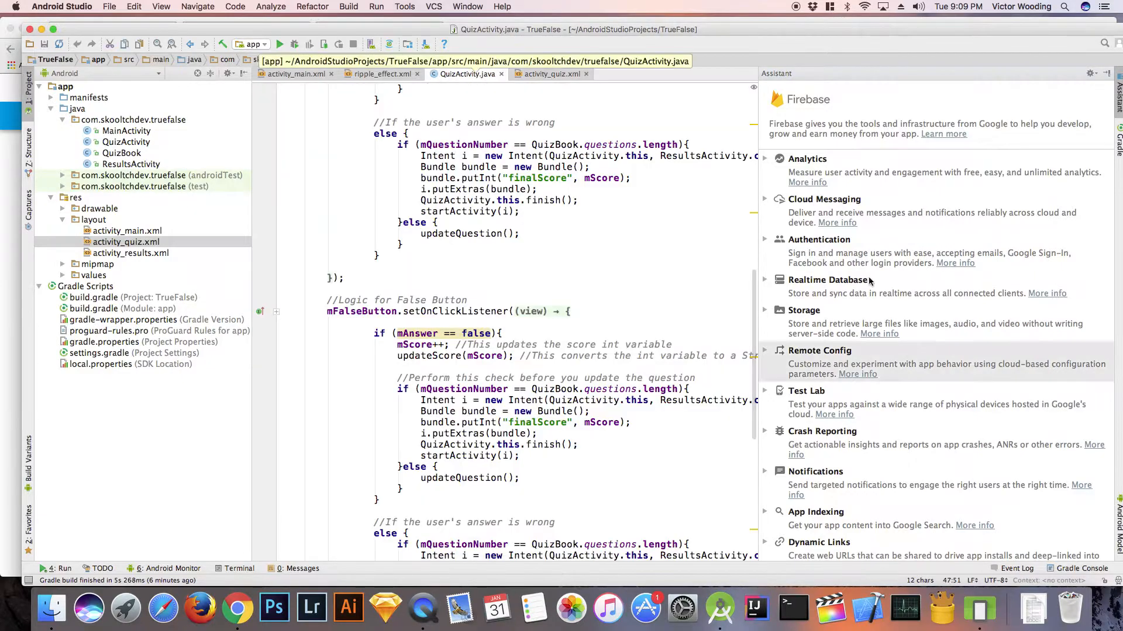
scroll(down, 3)
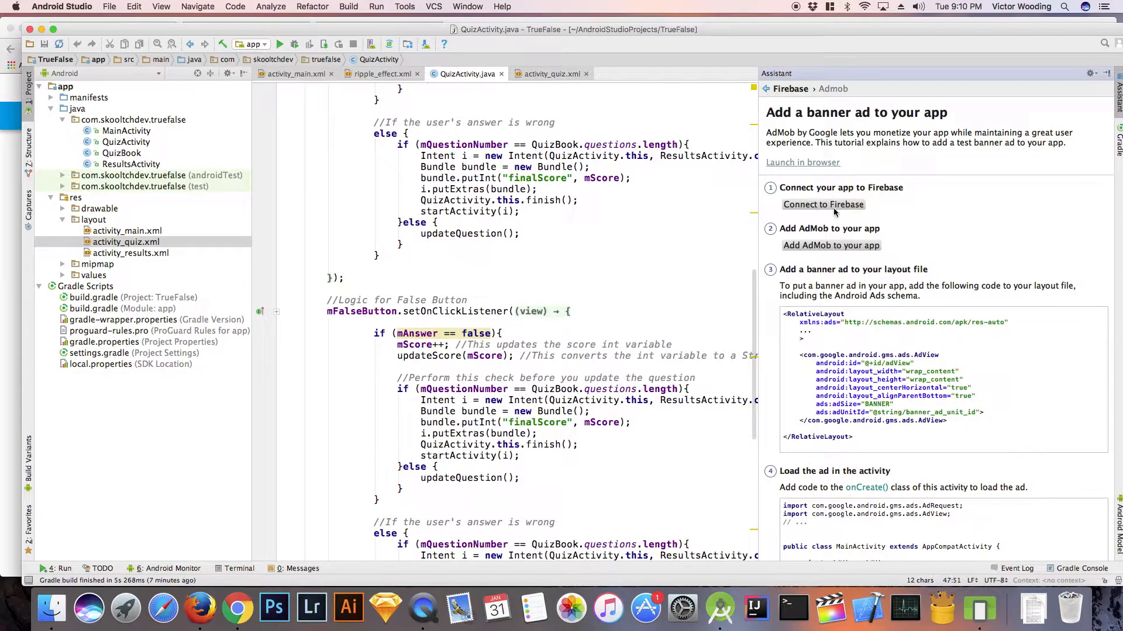
- Grant Android Studio access to the Google account and return to the Connect to Firebase dialog
click(823, 204)
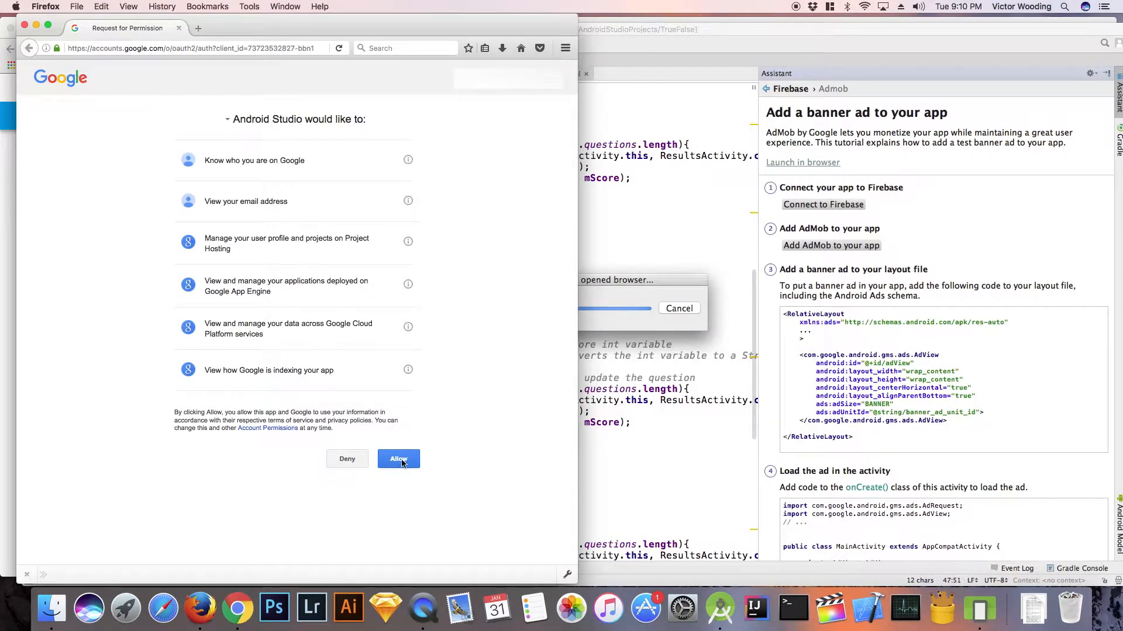
click(398, 458)
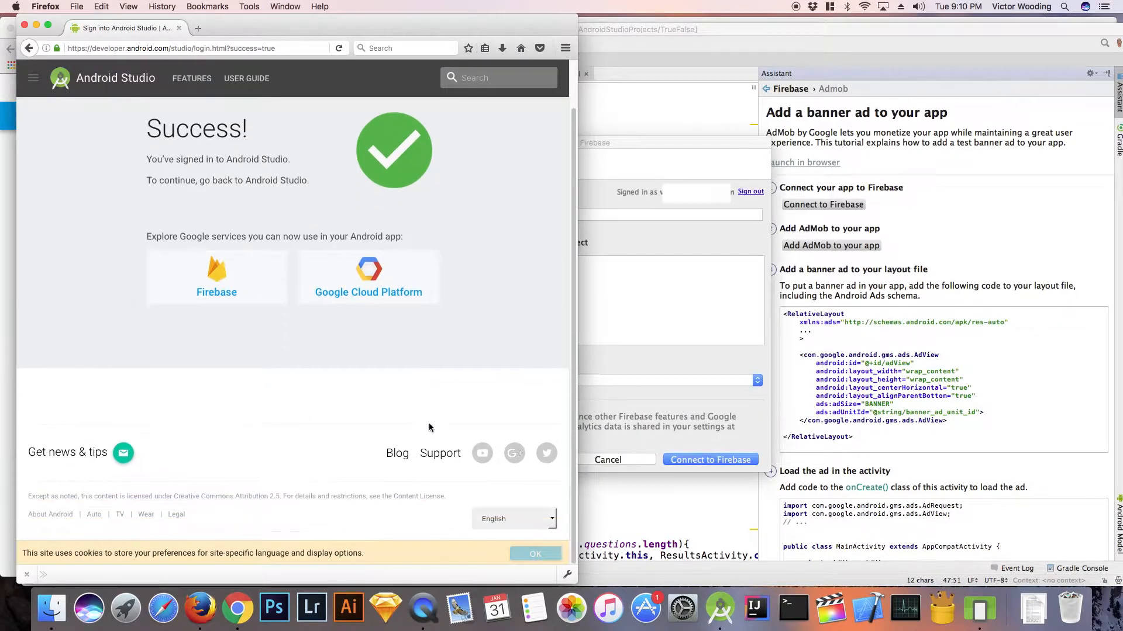
mouse_move(402, 307)
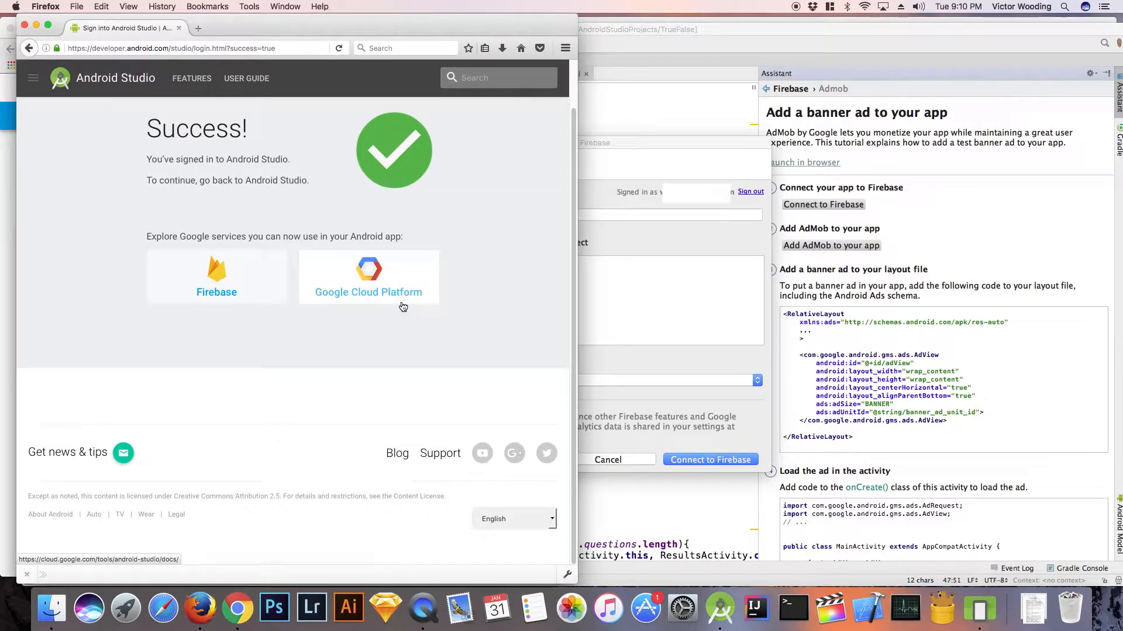
mouse_move(367, 234)
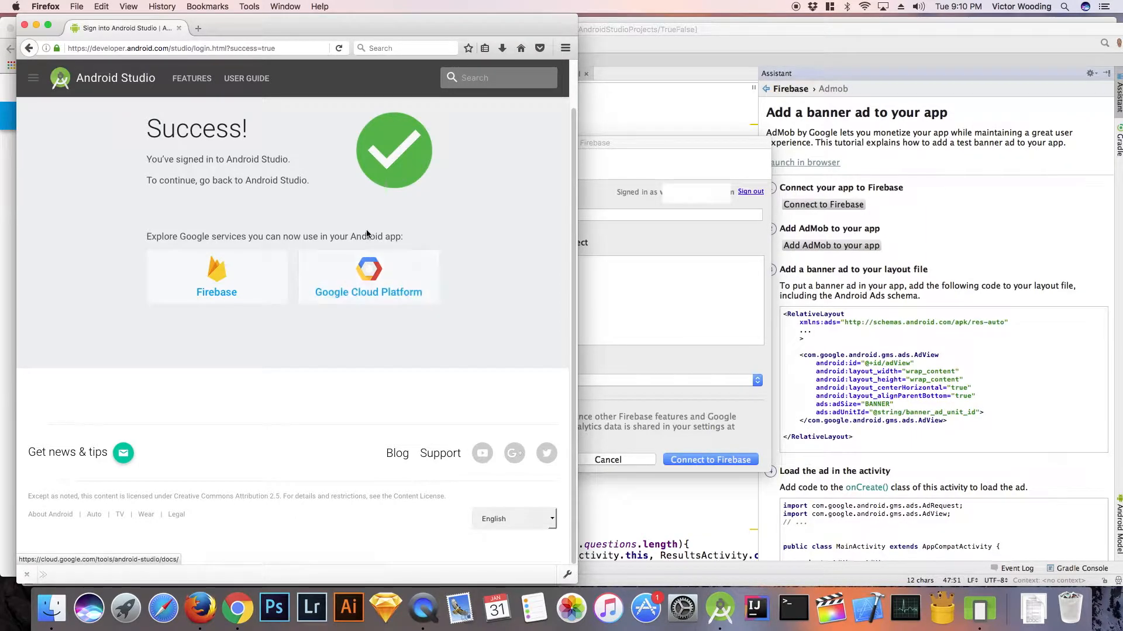
mouse_move(26, 27)
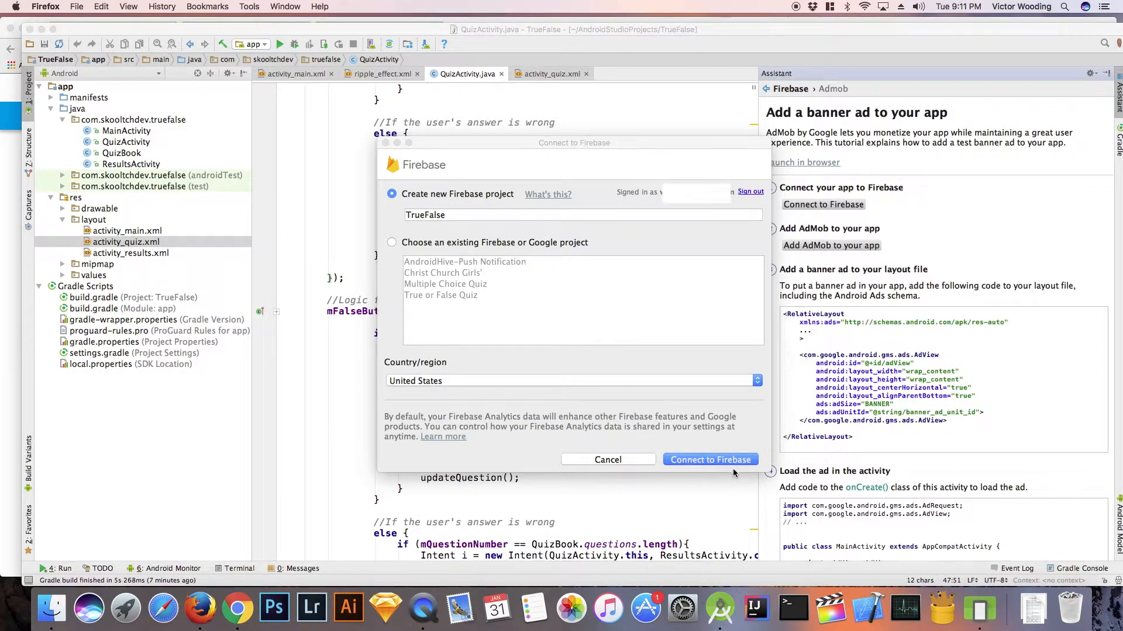
- Create the new Firebase project 'TrueFalse' and connect the app to it
click(709, 460)
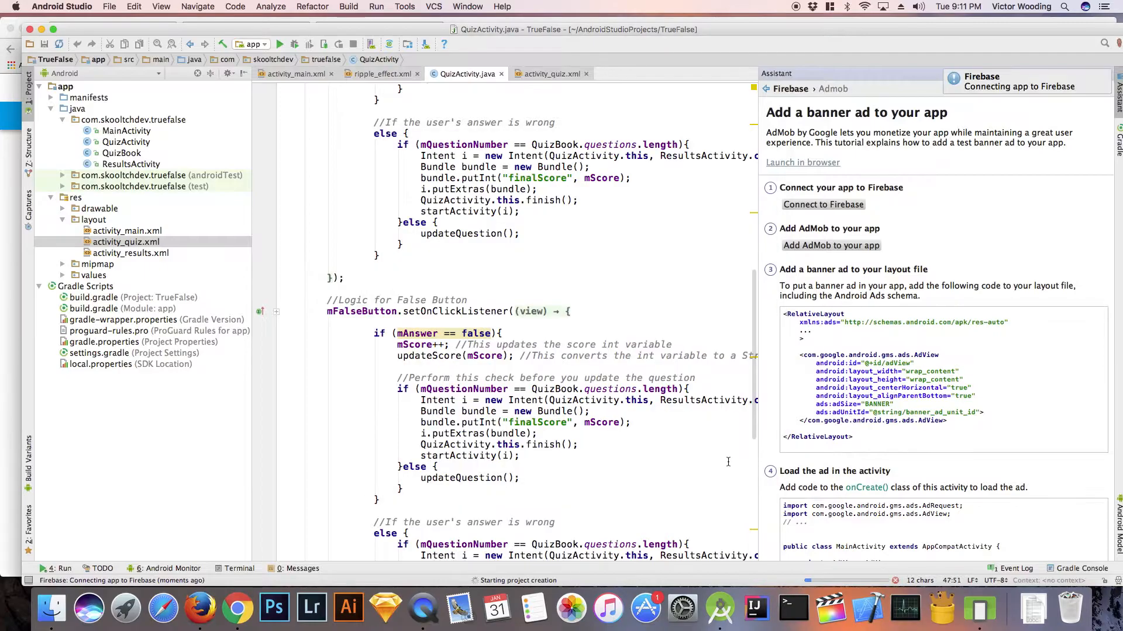
mouse_move(995, 95)
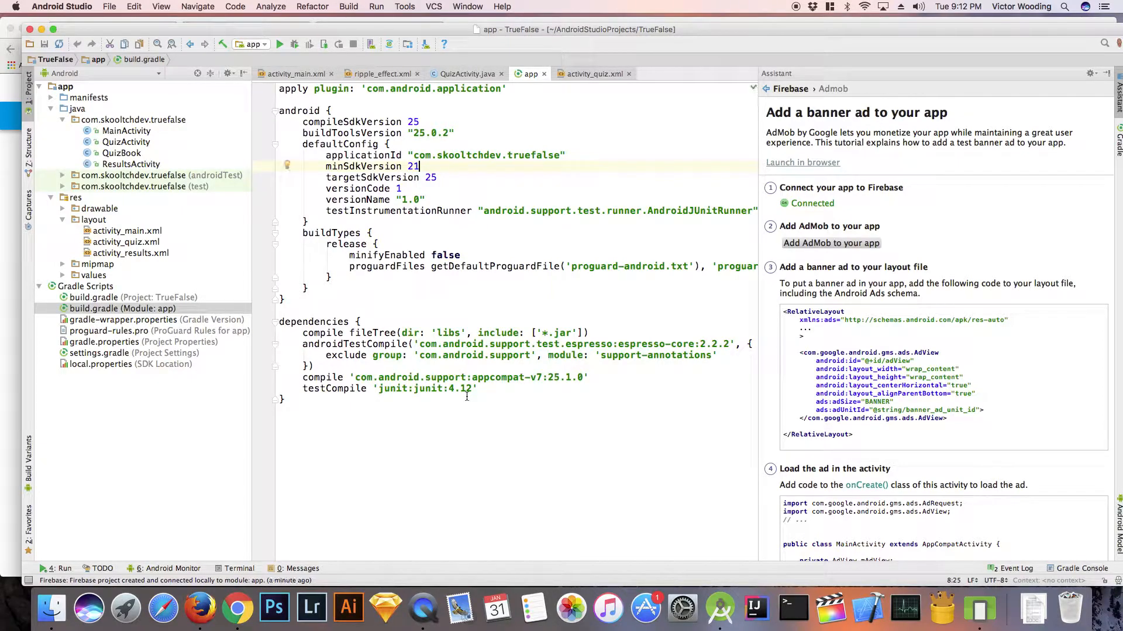
- Accept the 'Add AdMob to your app' build.gradle changes and let Gradle sync
click(830, 242)
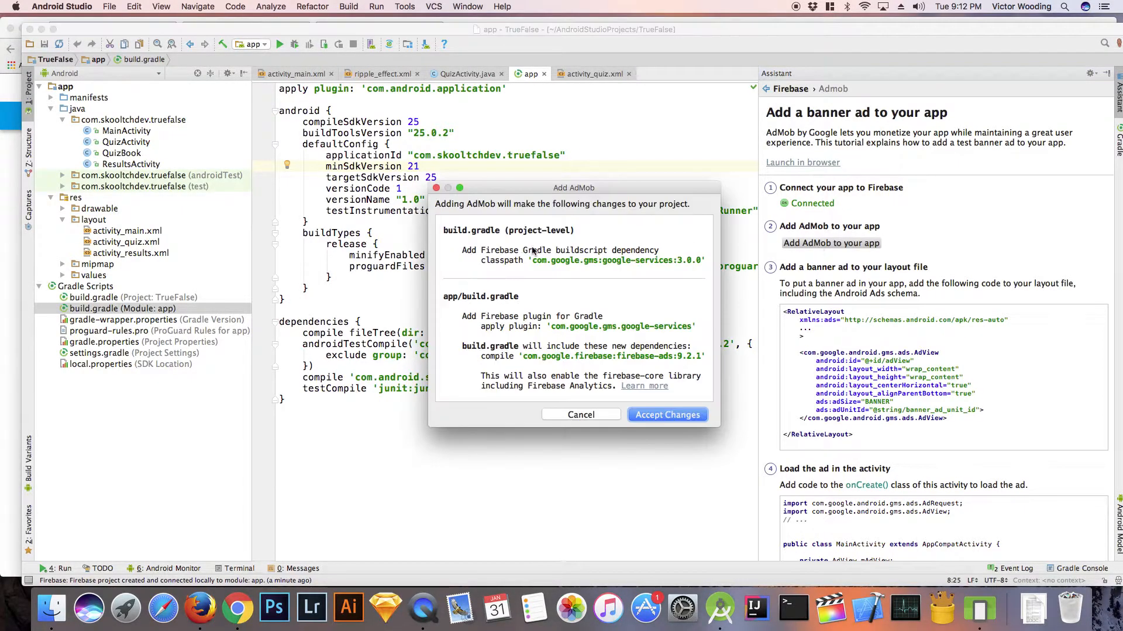
click(666, 415)
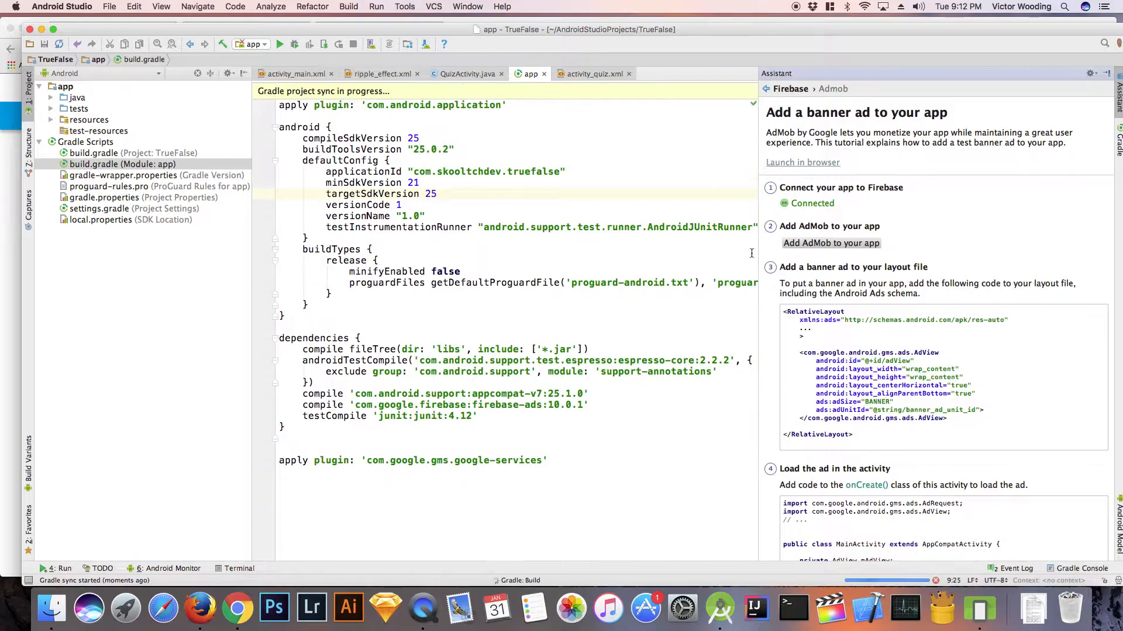
click(1103, 73)
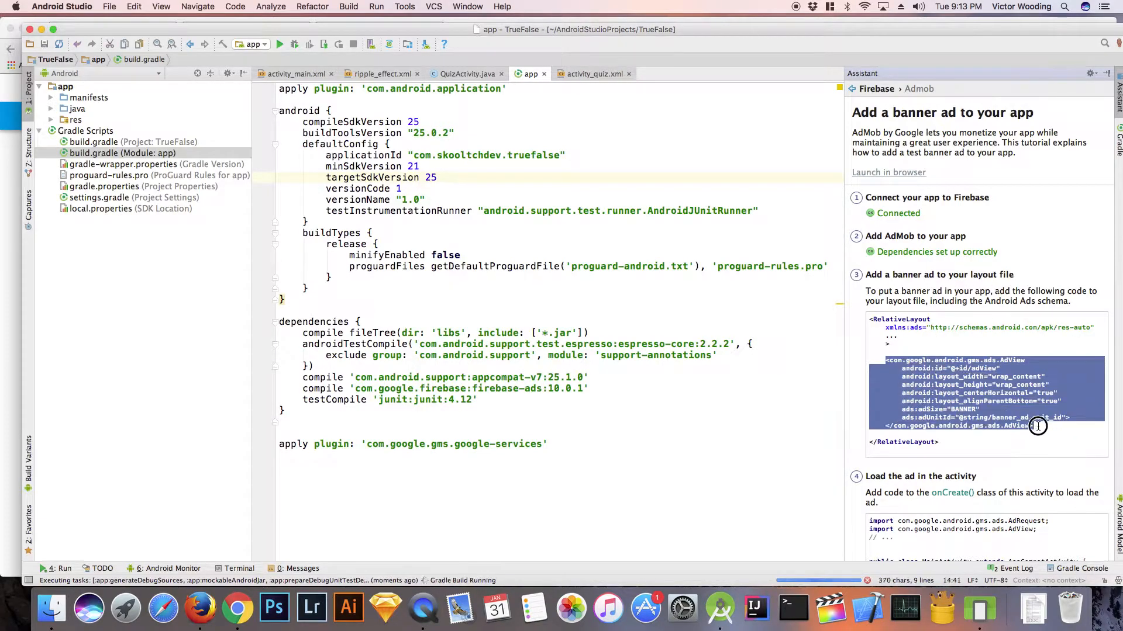
mouse_move(594, 73)
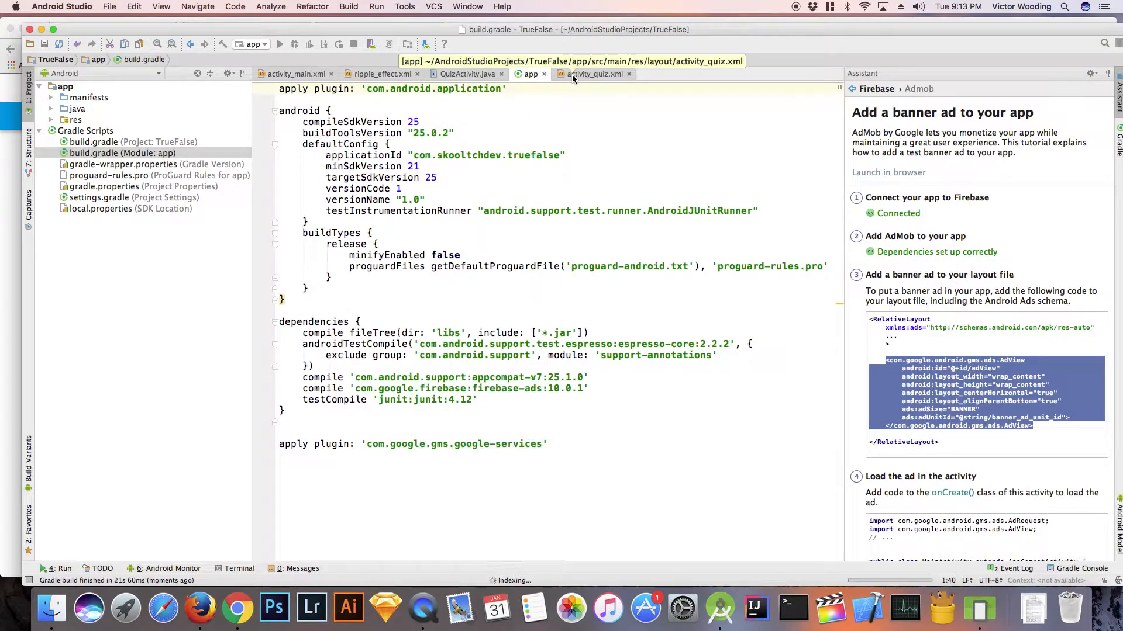
- Paste the banner AdView before </RelativeLayout> and declare xmlns:ads in activity_quiz.xml
click(594, 74)
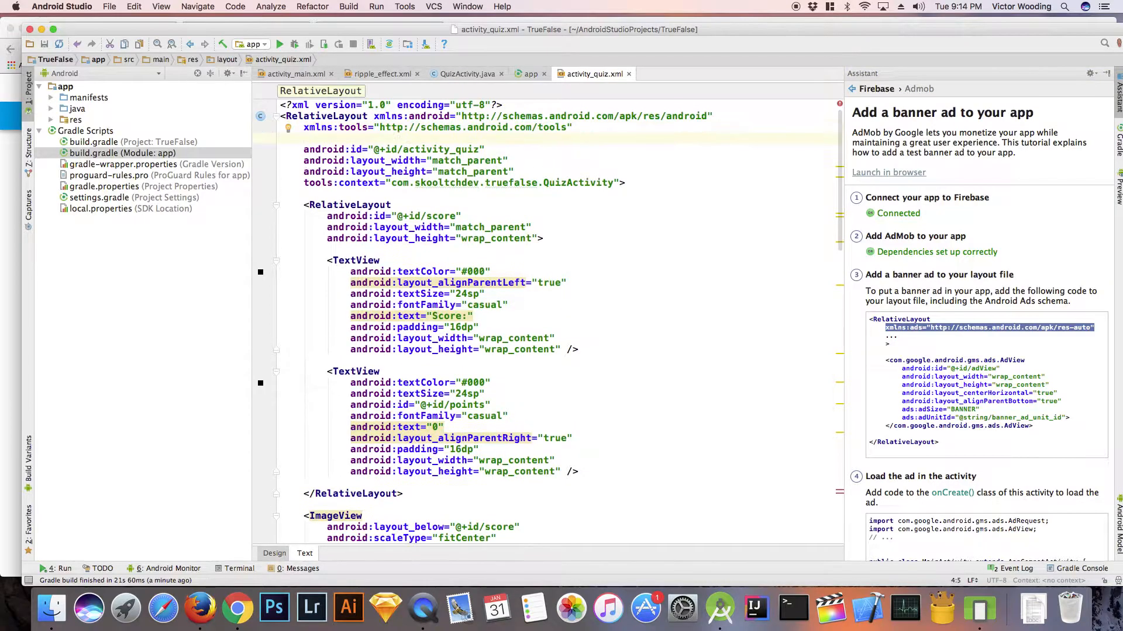
scroll(down, 3)
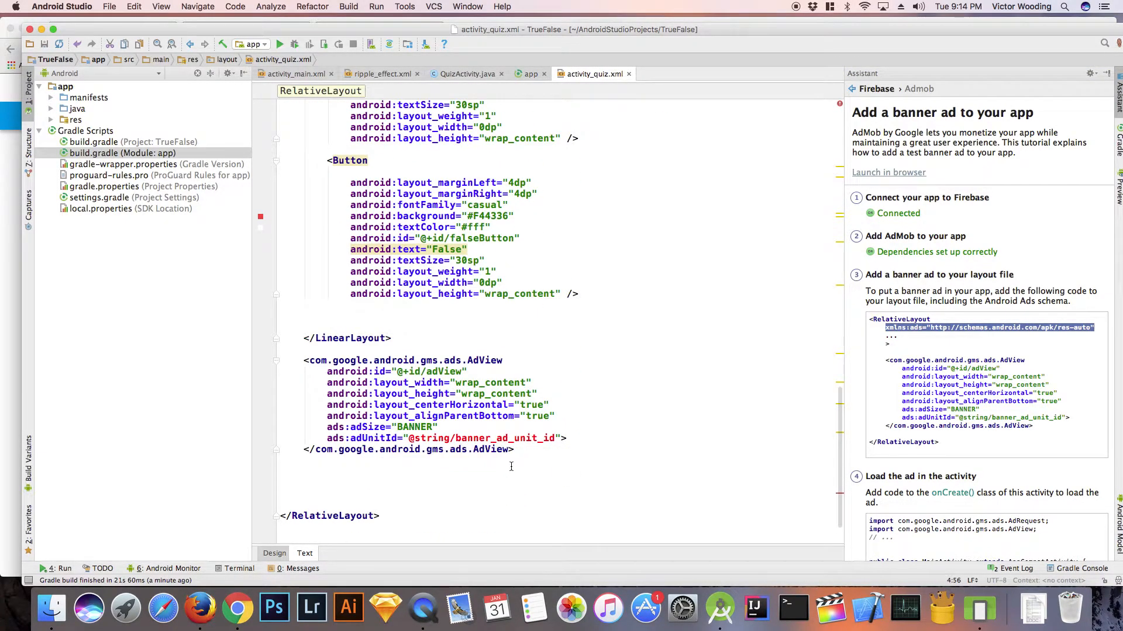
scroll(down, 3)
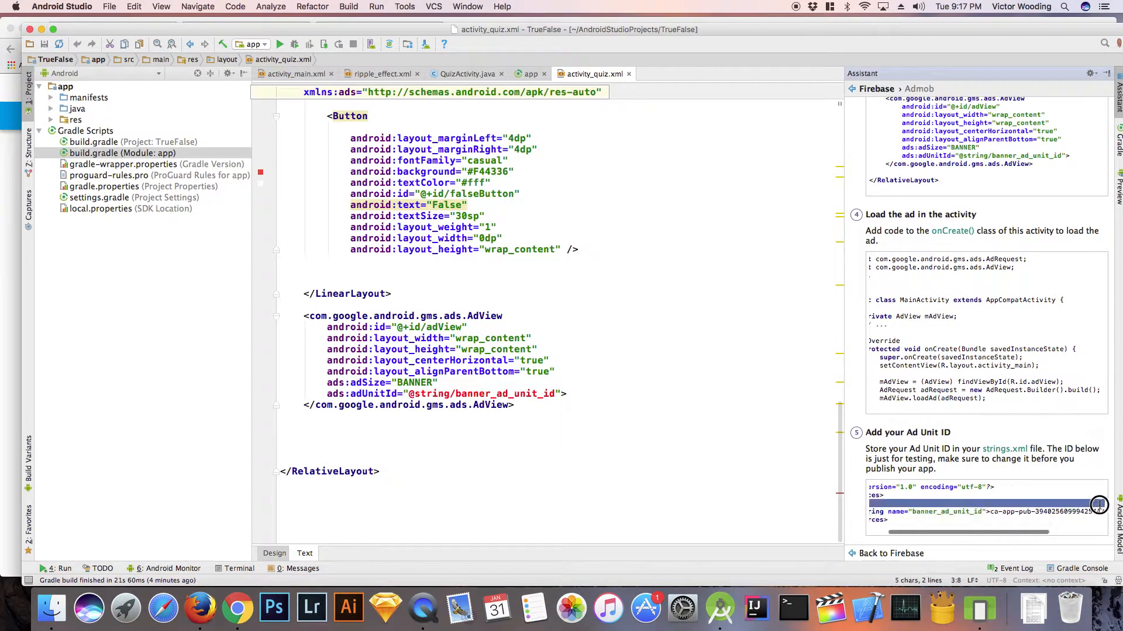
mouse_move(459, 394)
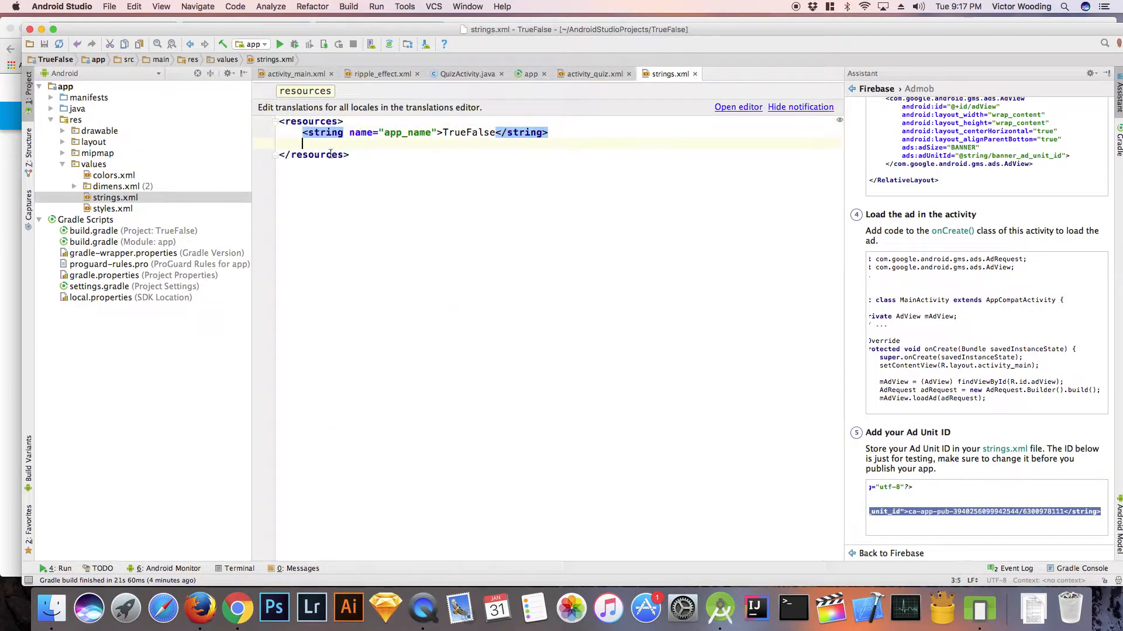
click(594, 74)
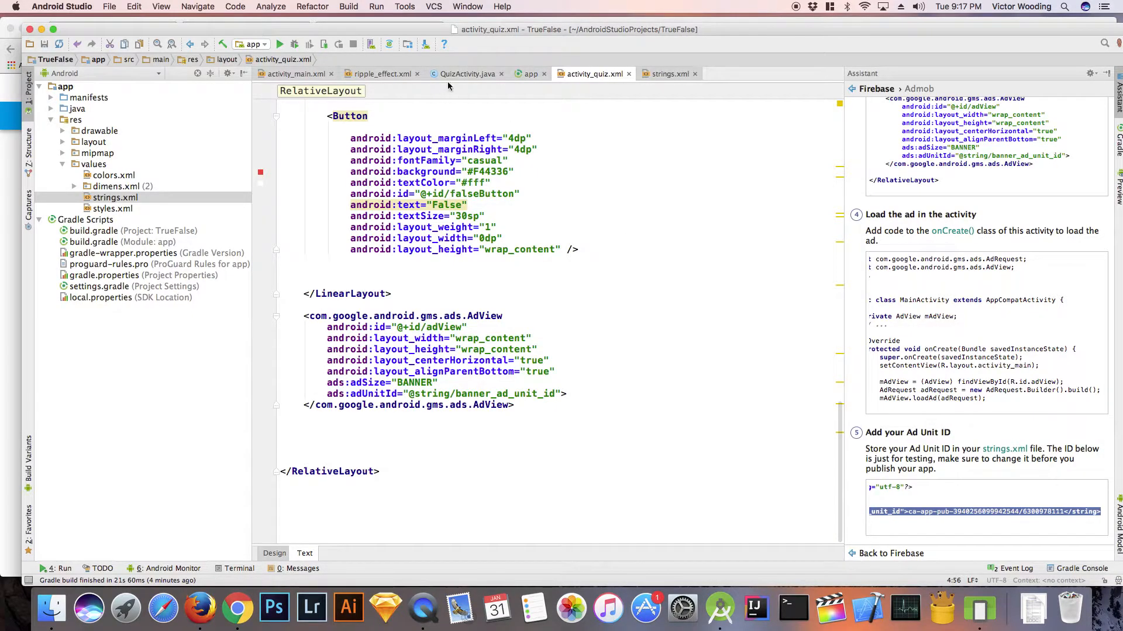
- Add the mAdView field, MobileAds.initialize, and AdRequest loadAd code to QuizActivity's onCreate
click(465, 74)
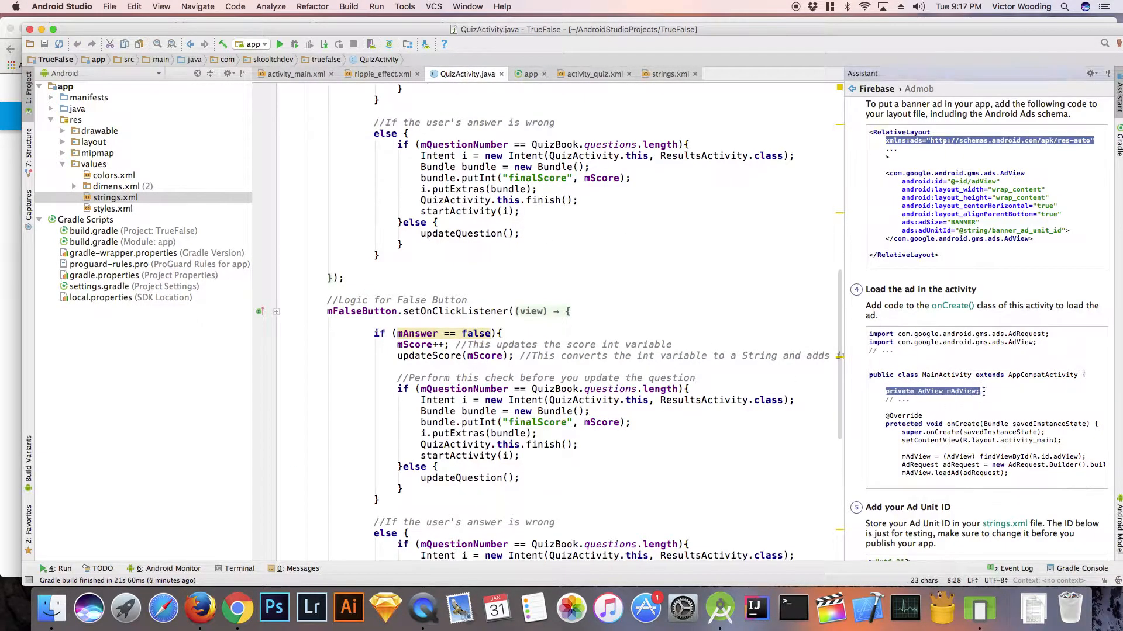
scroll(up, 3)
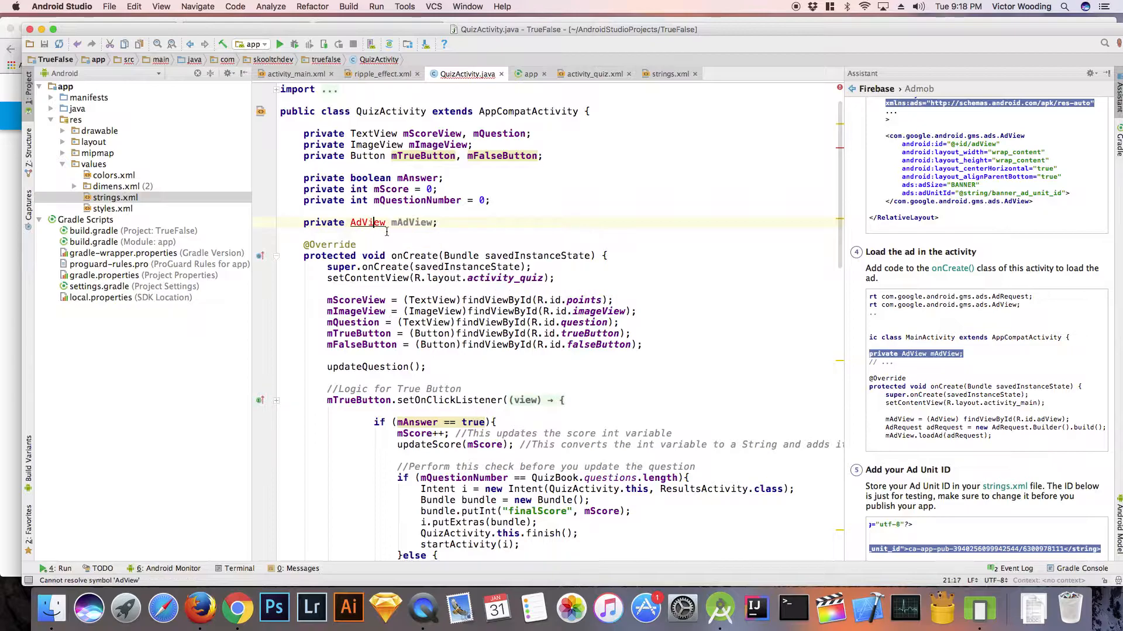
scroll(down, 3)
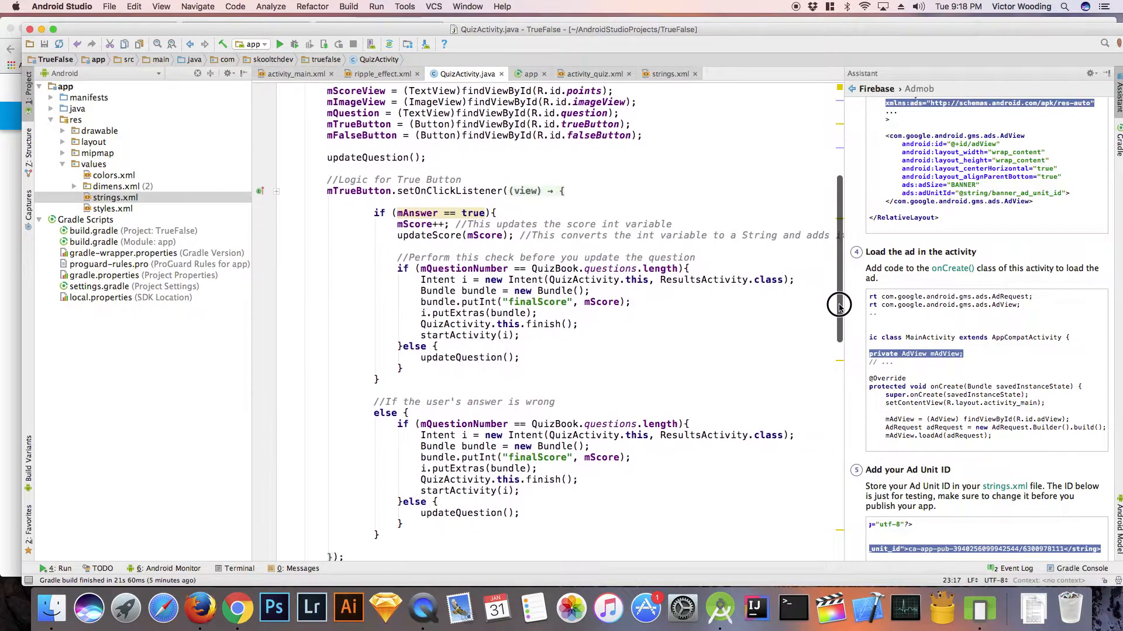
scroll(down, 3)
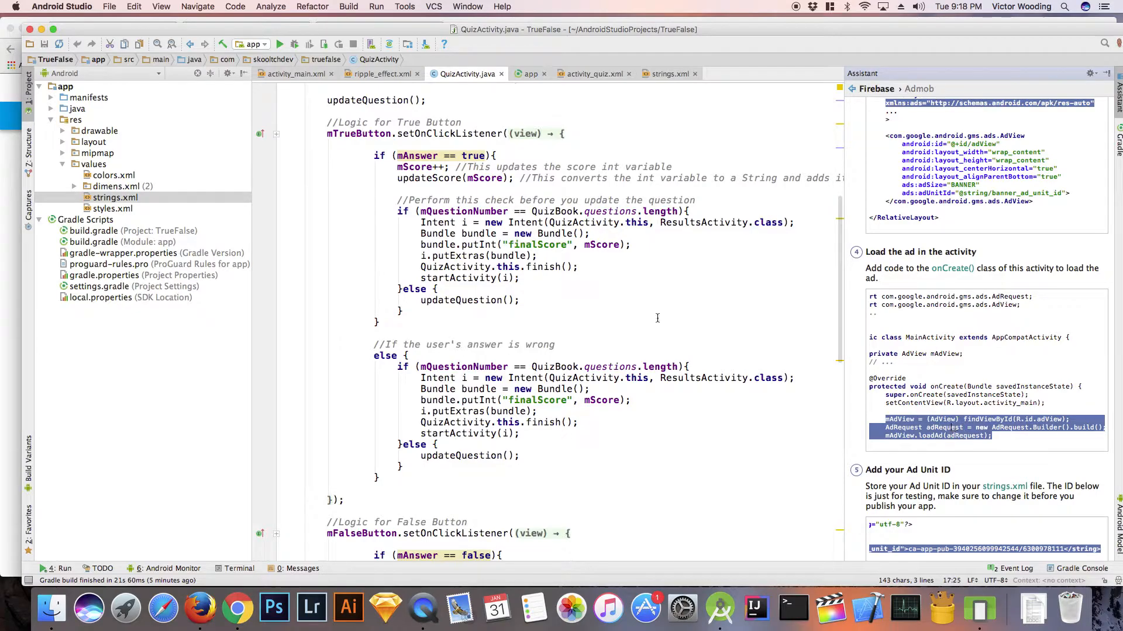
scroll(up, 3)
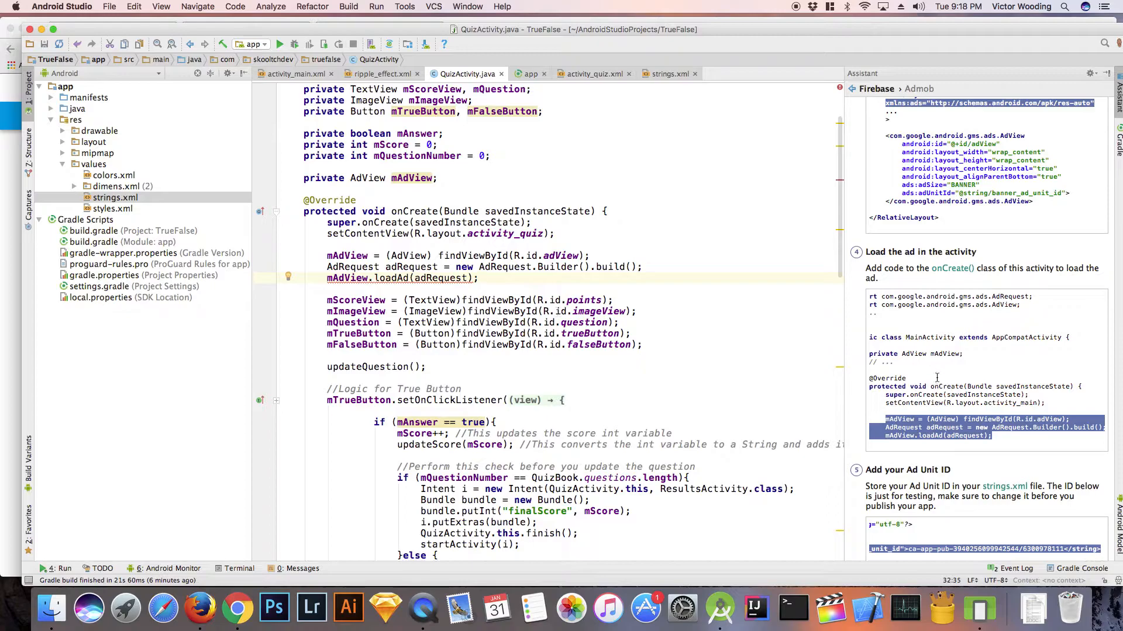
click(236, 609)
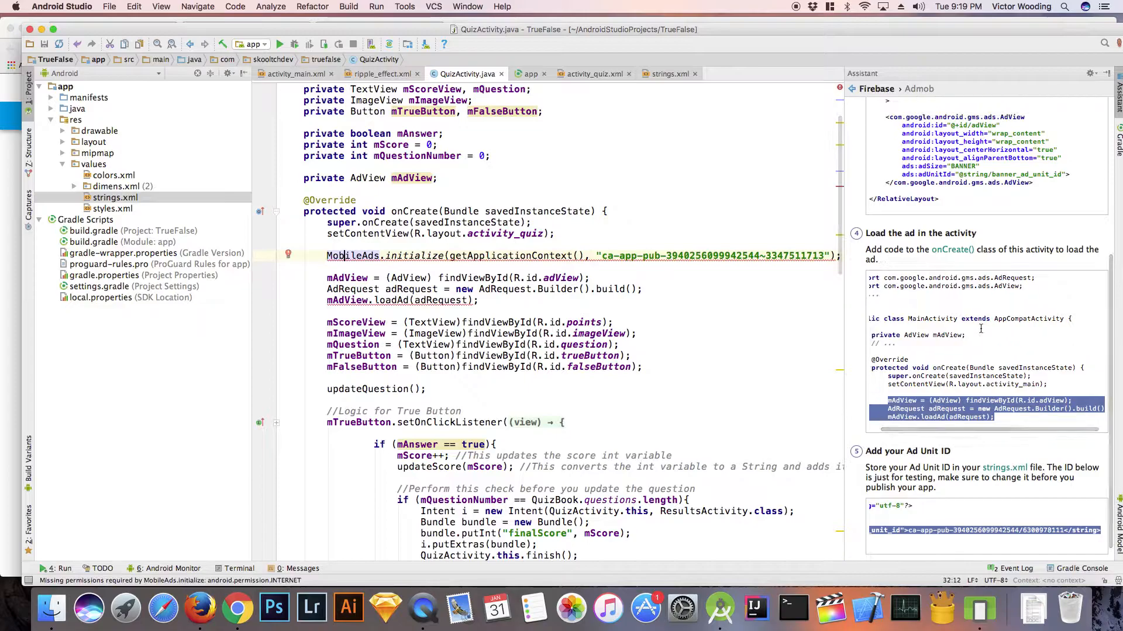
scroll(up, 3)
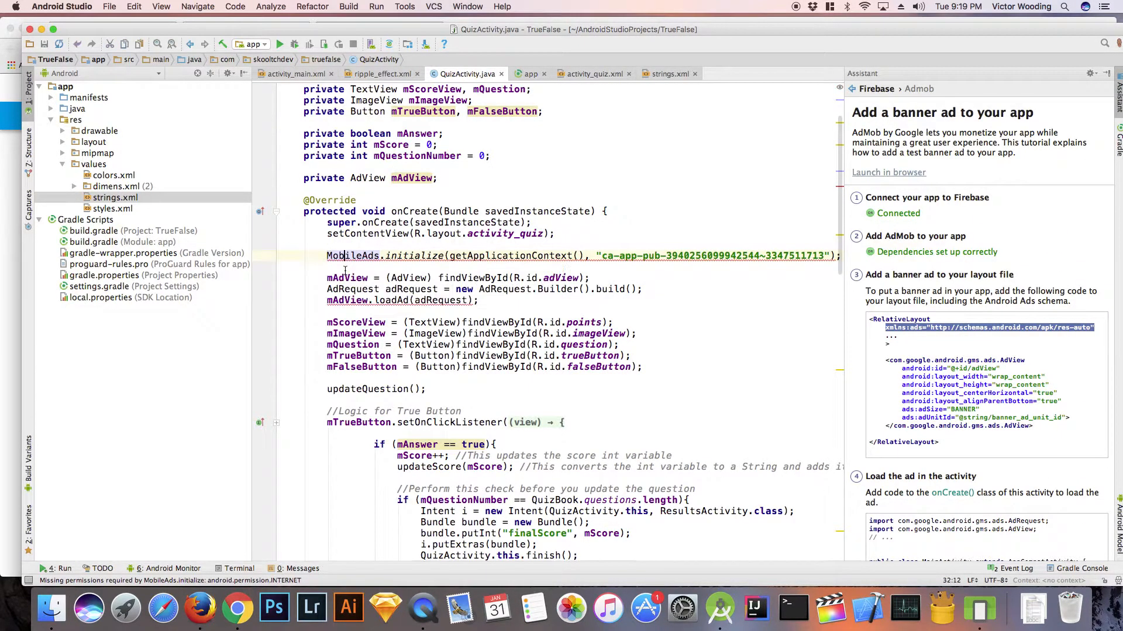
- Check AndroidManifest.xml permissions, then run the app from QuizActivity
click(121, 108)
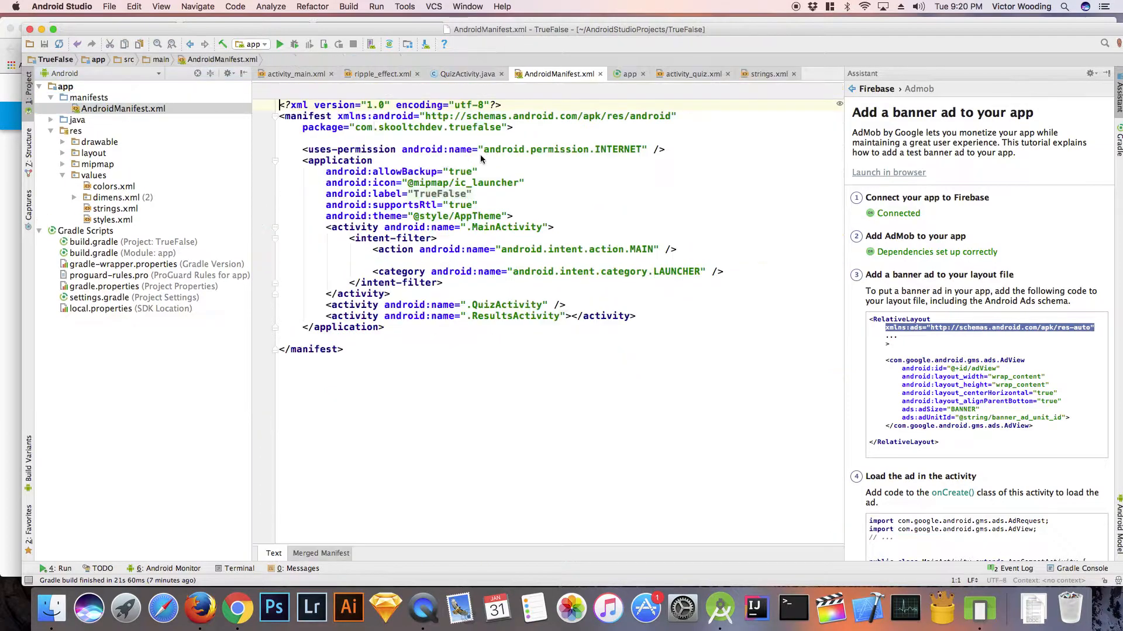
click(466, 74)
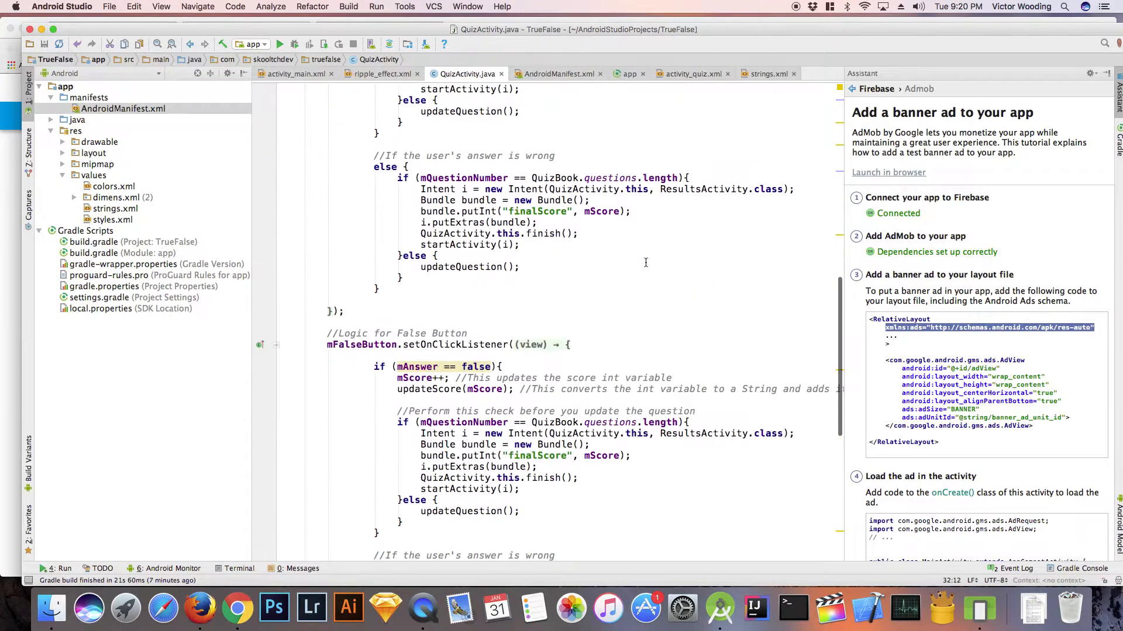
click(279, 44)
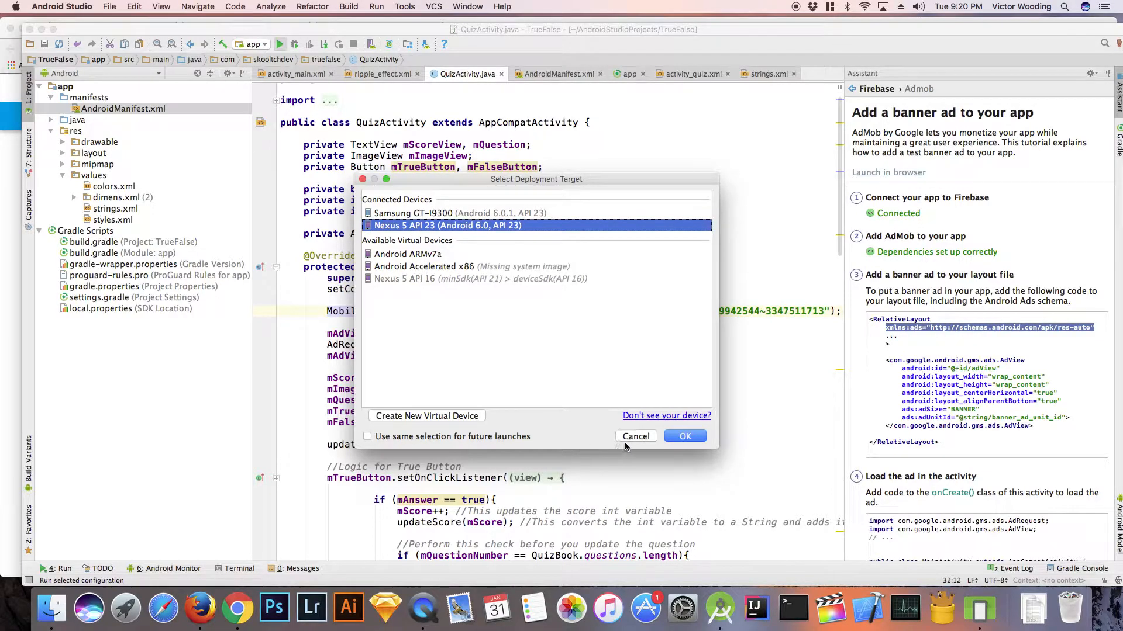
- Launch TrueFalse on the Nexus 5 API 23 emulator and start the quiz to show the test banner
click(683, 437)
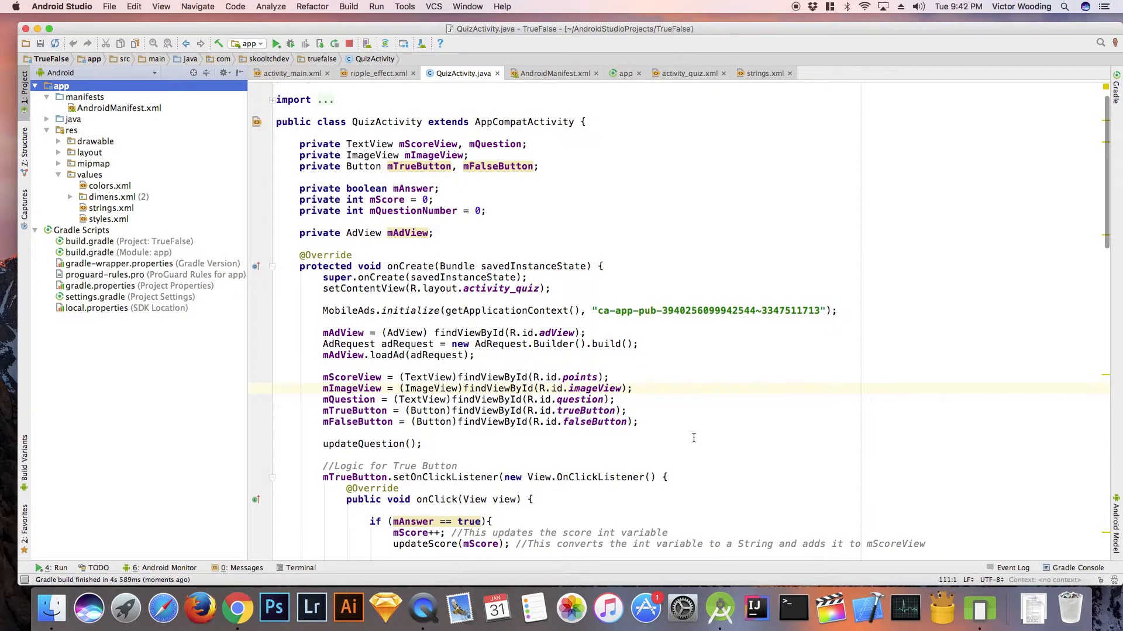
click(275, 44)
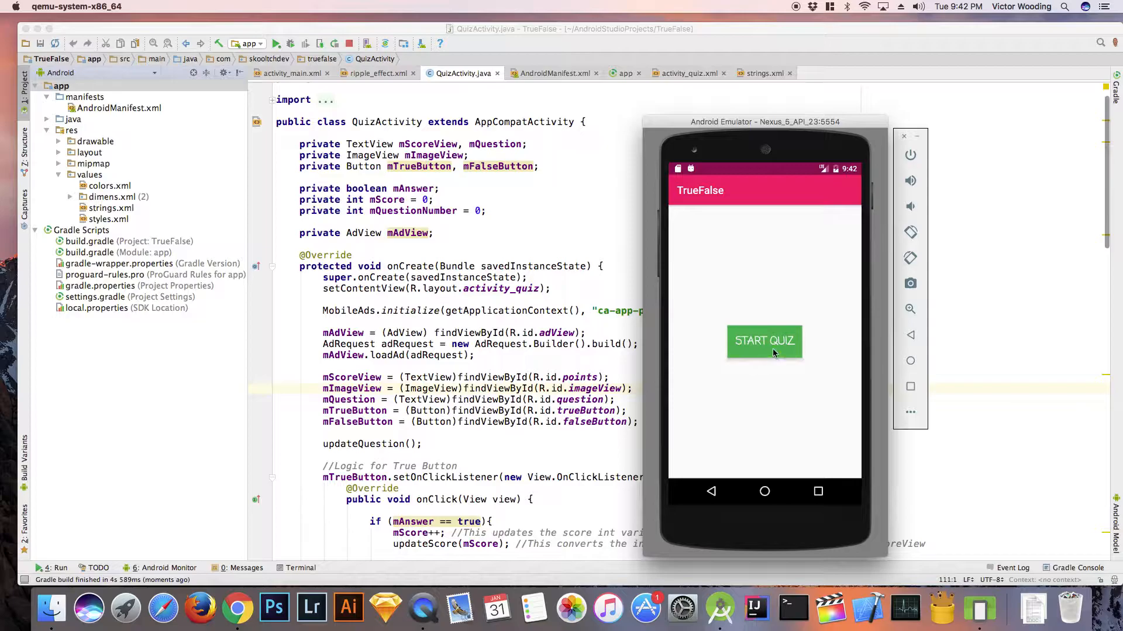
click(764, 341)
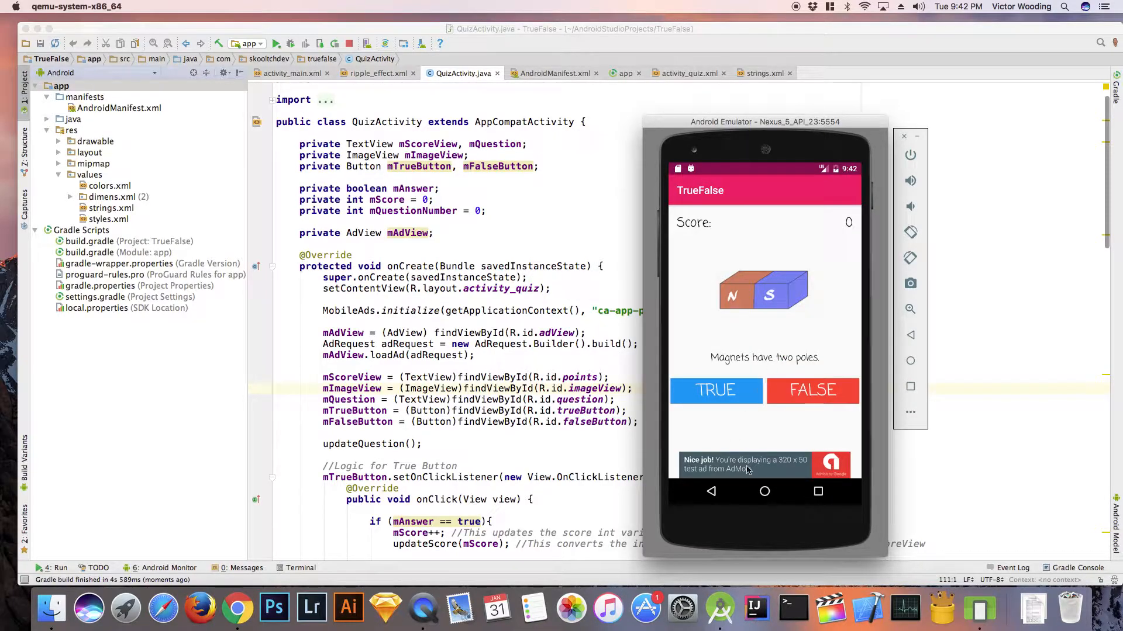
click(746, 465)
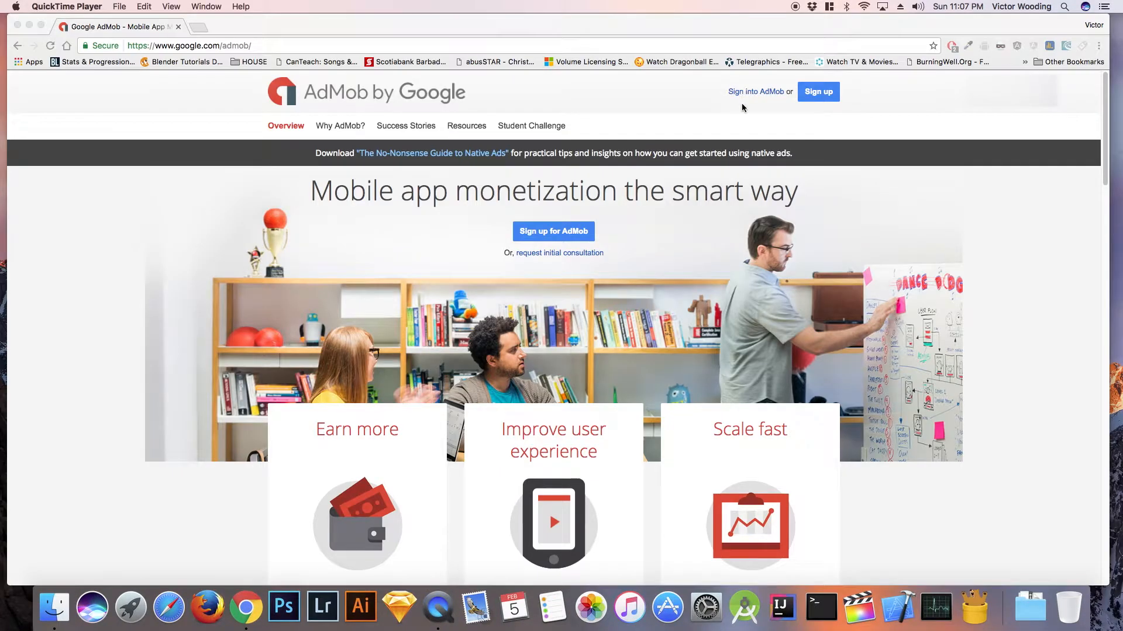
- Sign in to AdMob and begin monetizing a new app
click(754, 92)
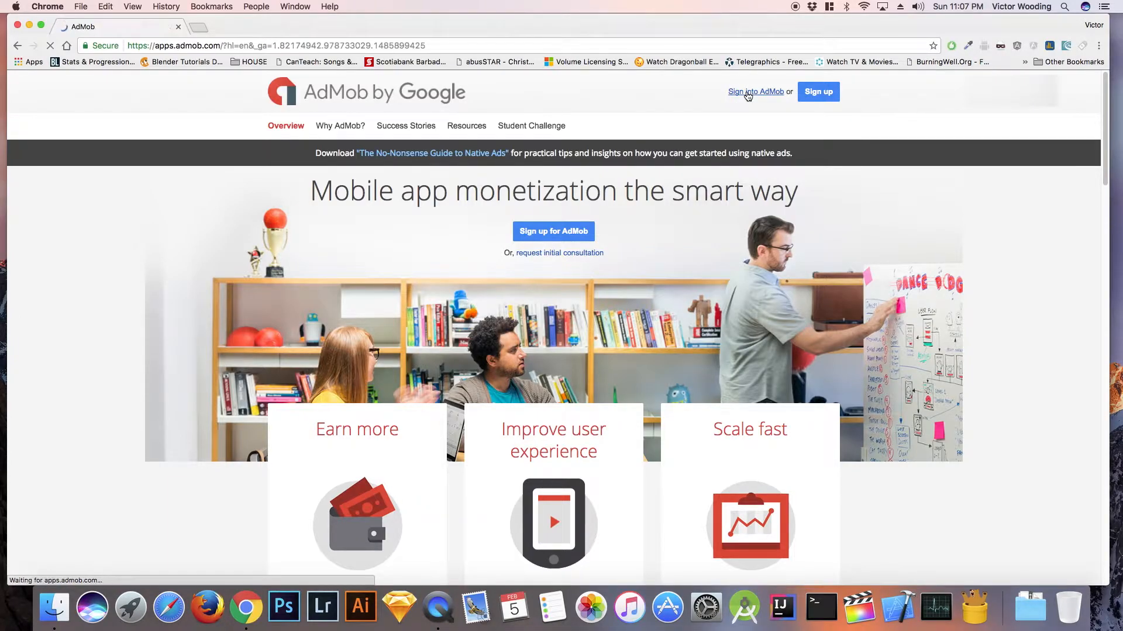
click(754, 92)
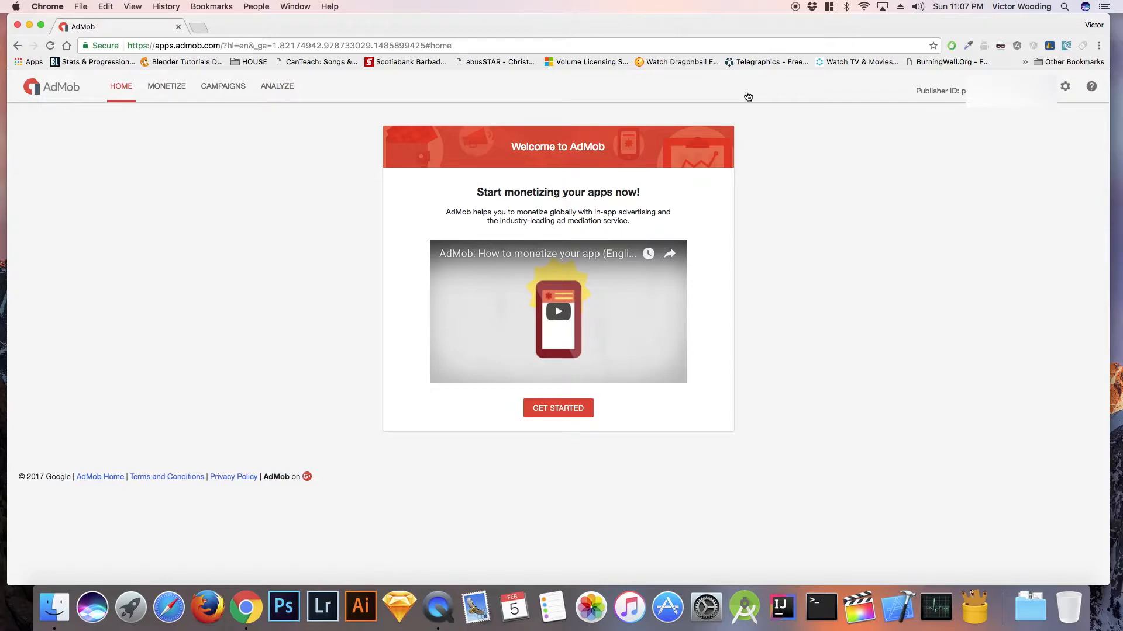
mouse_move(552, 413)
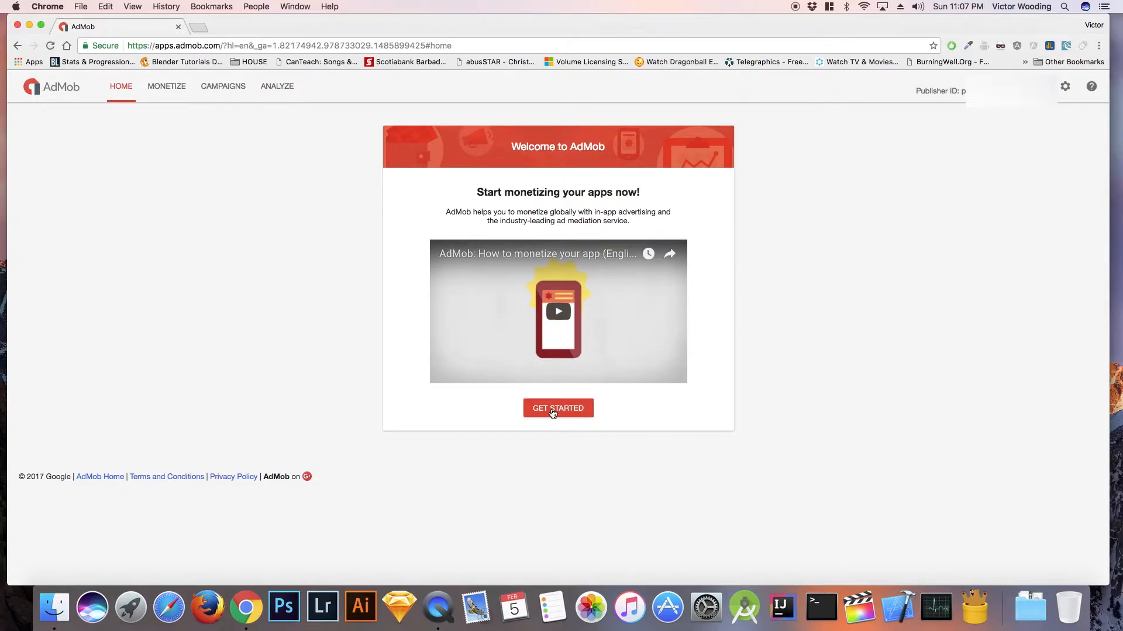
click(166, 86)
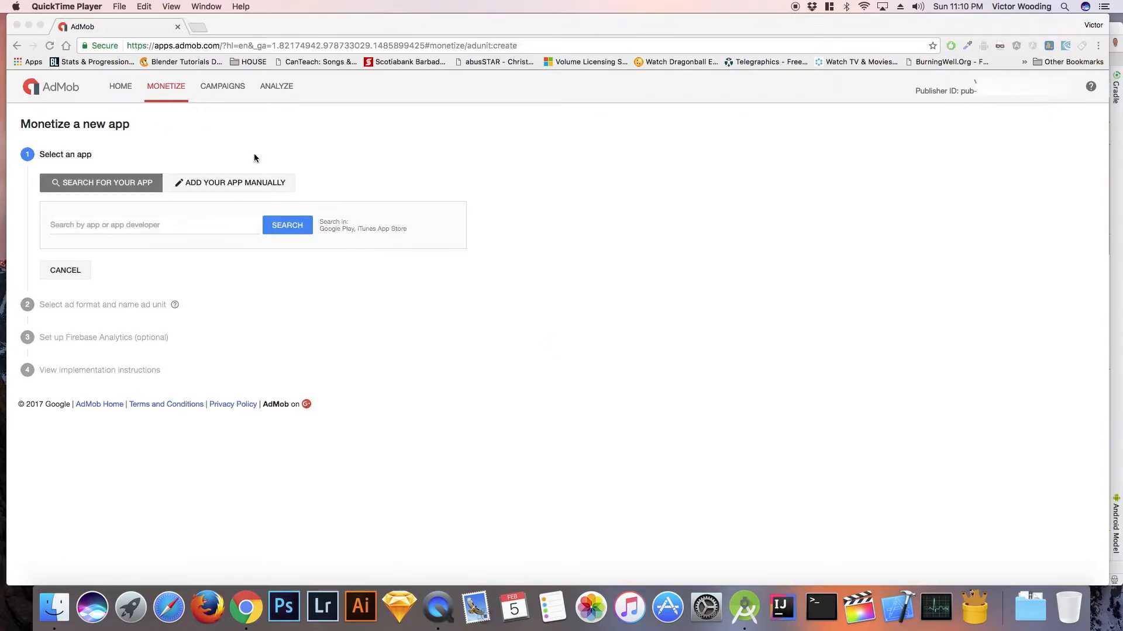
- Manually add the Android app 'TrueFalse' to AdMob
click(229, 182)
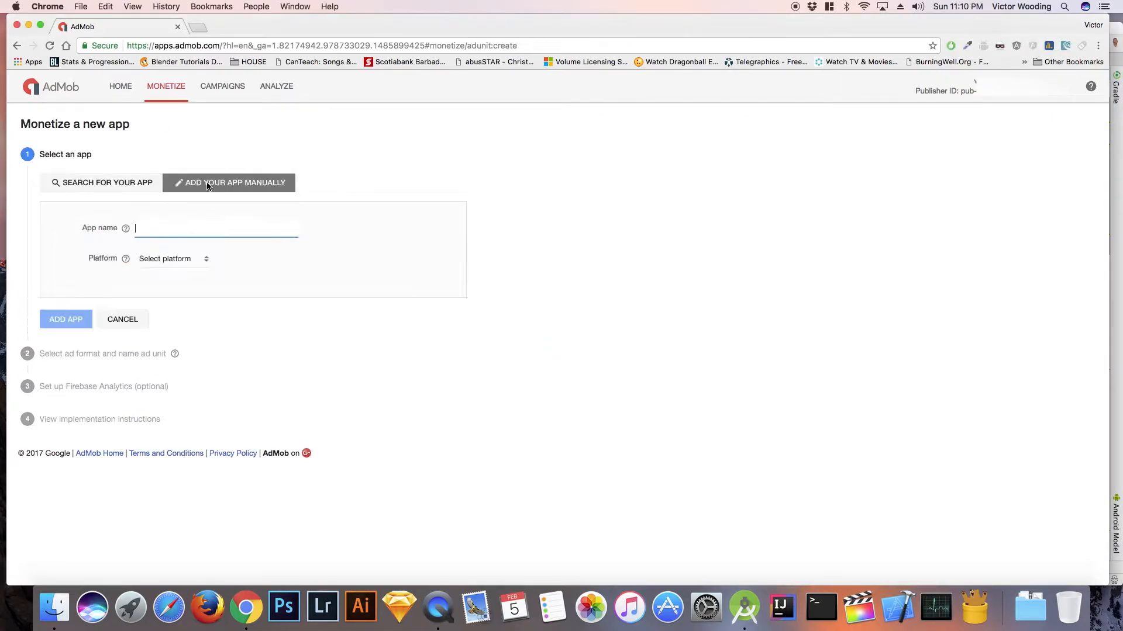
text(TrueFalse)
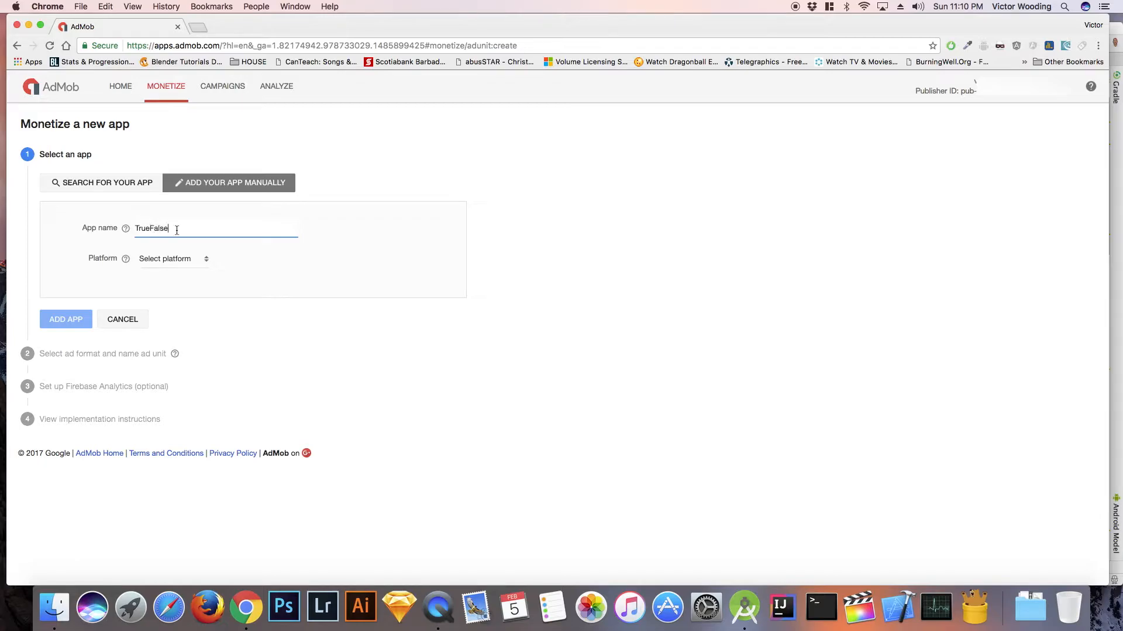
click(172, 258)
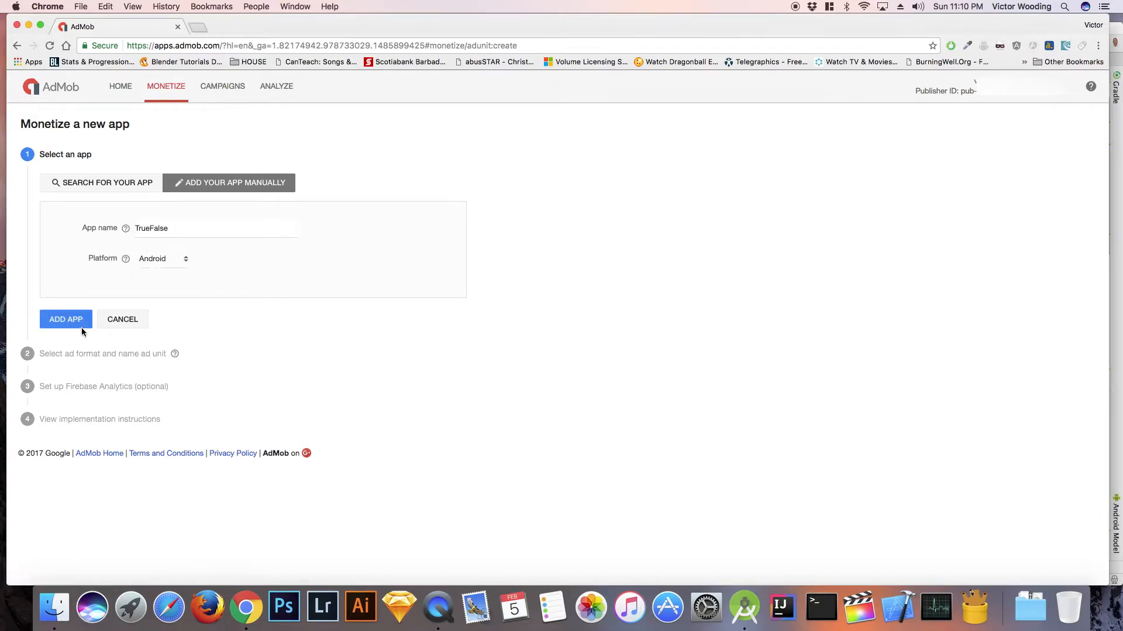
click(64, 318)
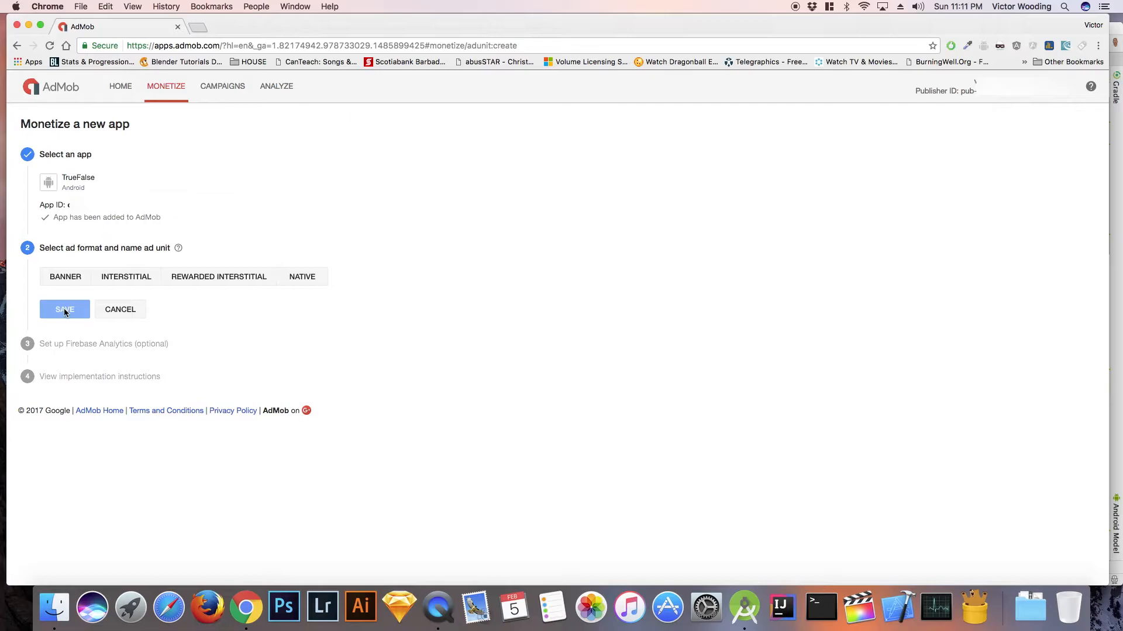
- Save a Banner-format AdMob ad unit named MyFirstAdUnit for the TrueFalse app
click(64, 277)
text(F)
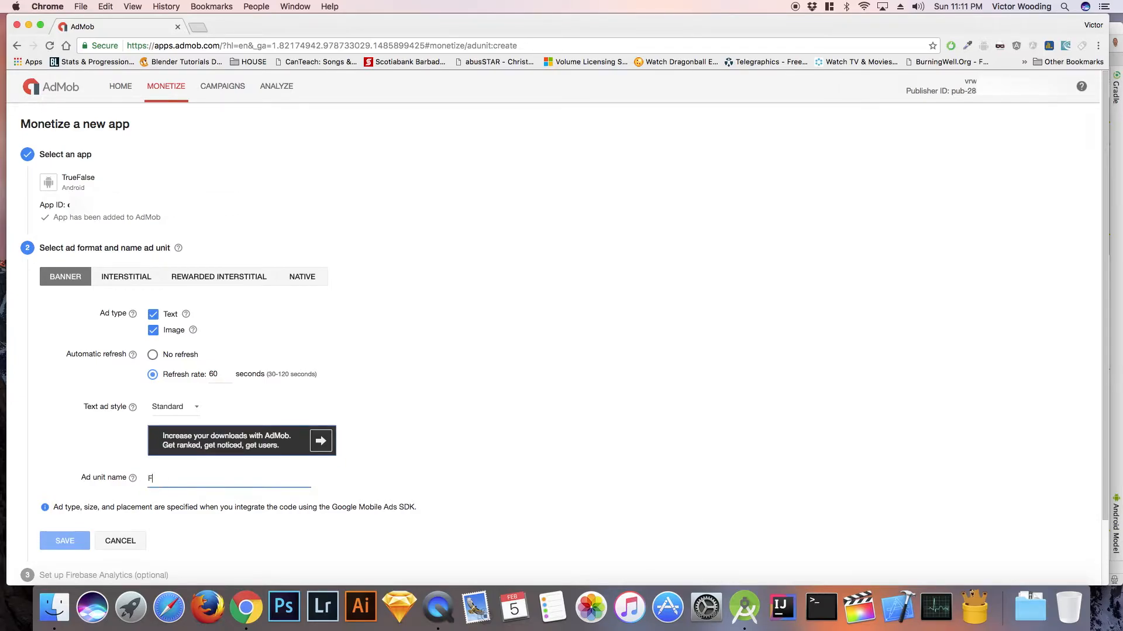
text(MyFirstAdUni)
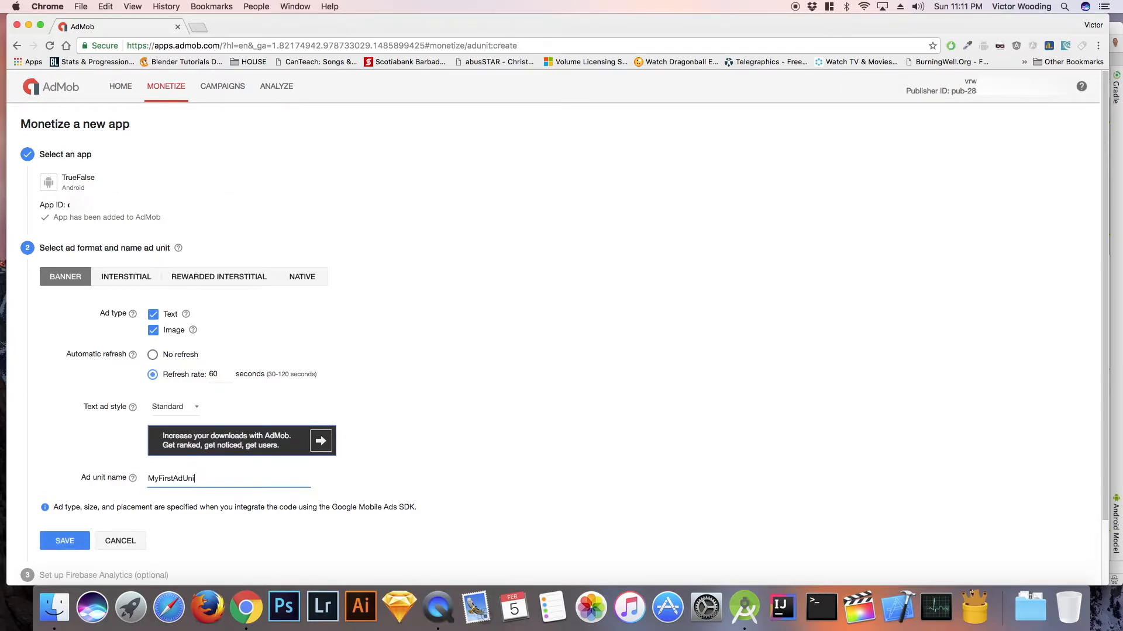
click(64, 540)
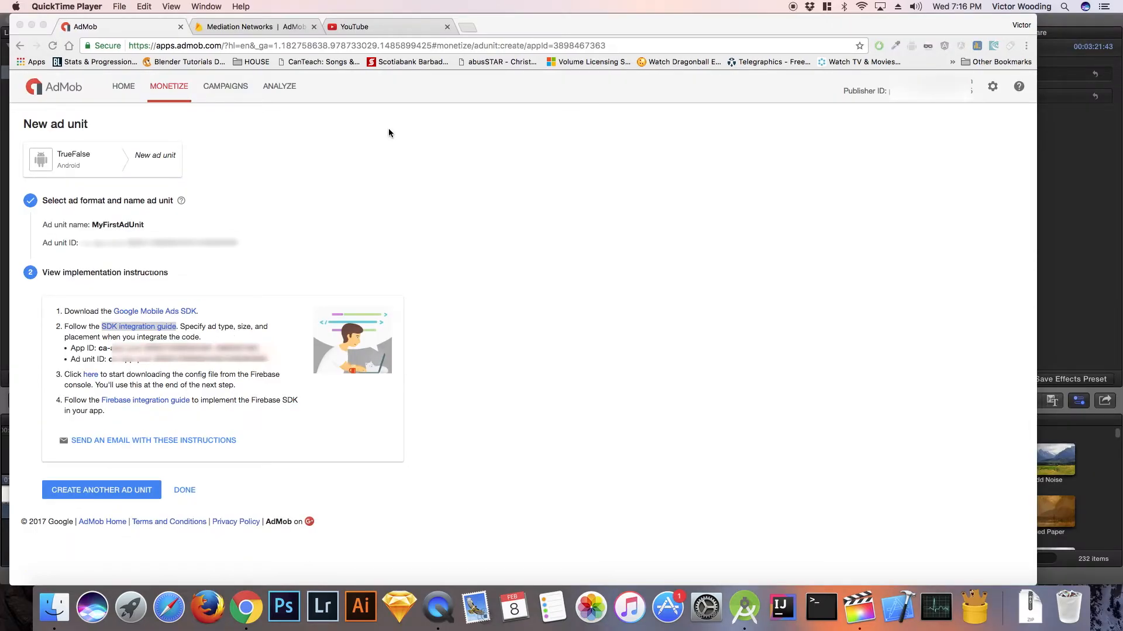
mouse_move(386, 135)
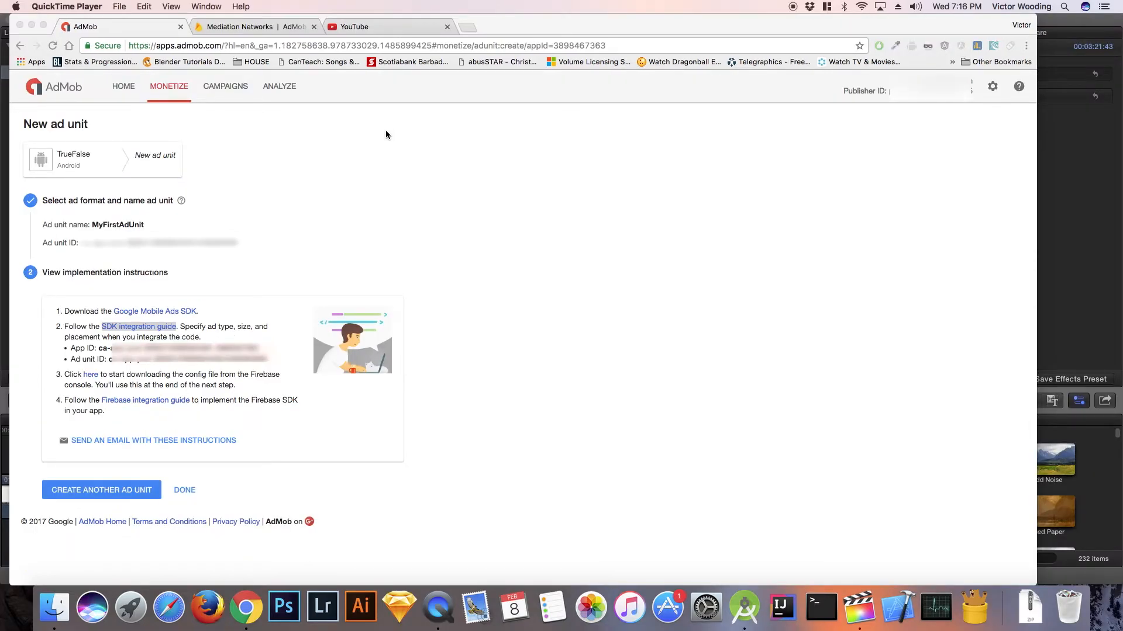
mouse_move(348, 167)
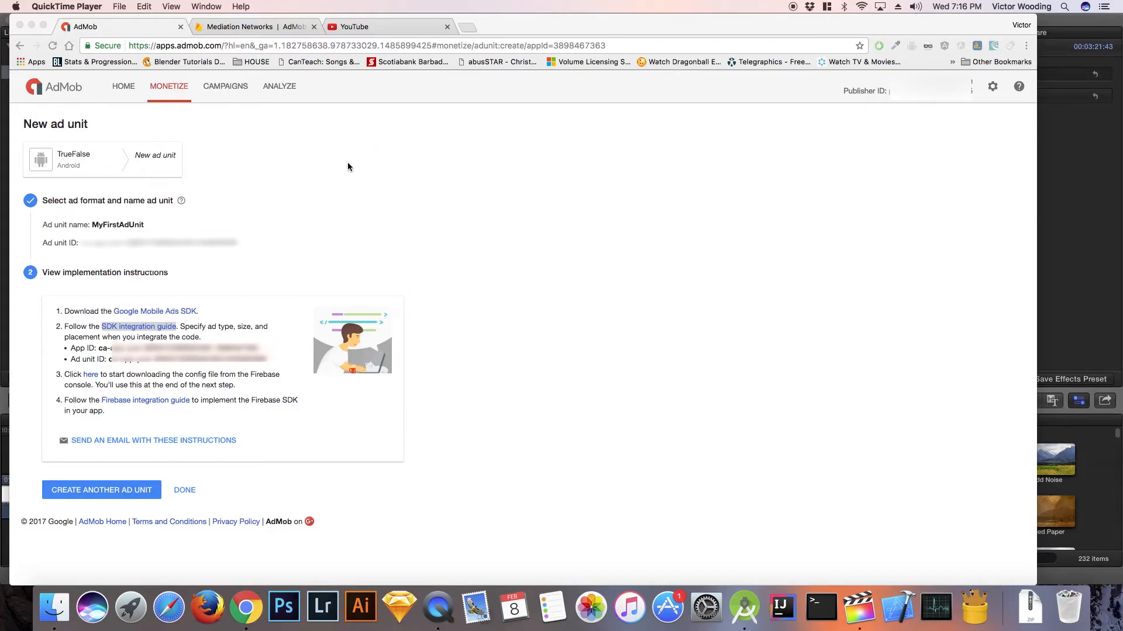
mouse_move(269, 328)
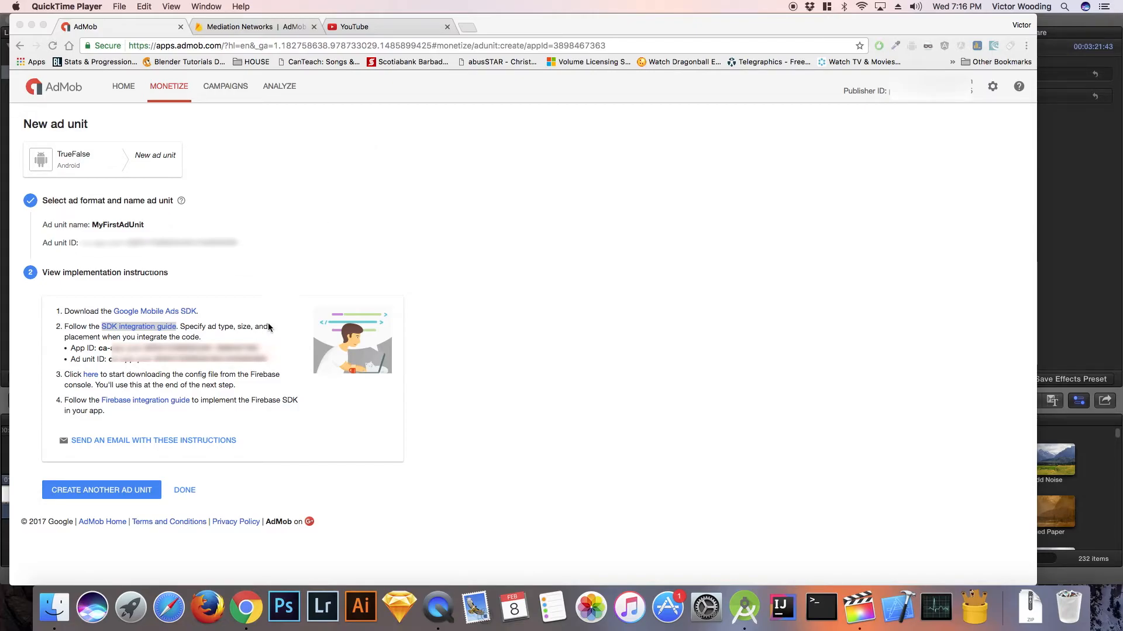
mouse_move(240, 405)
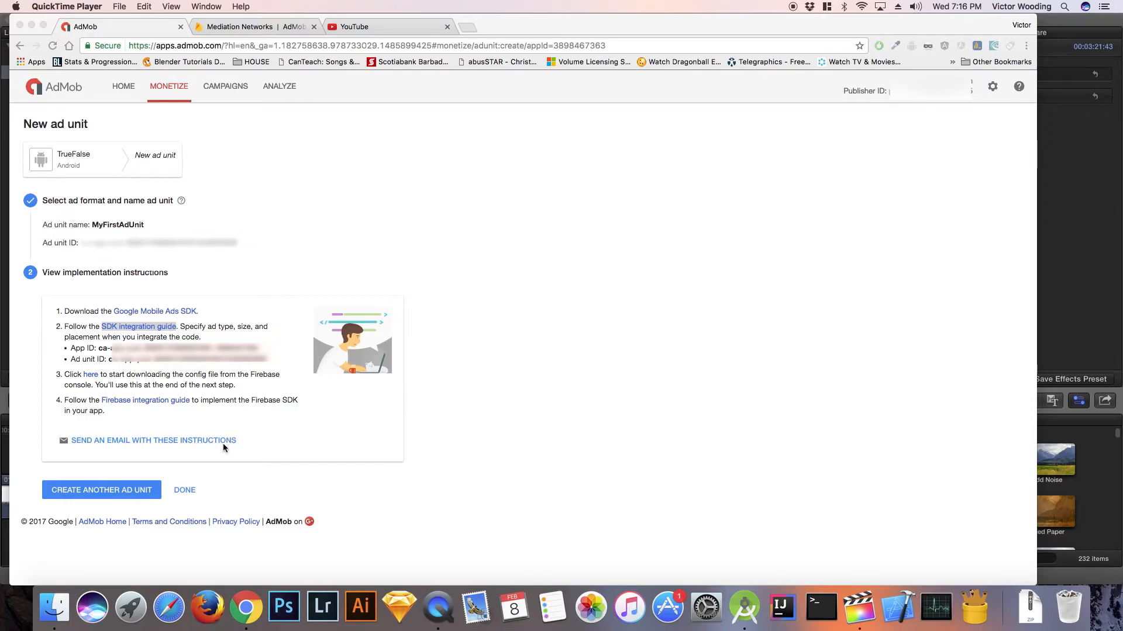
mouse_move(205, 476)
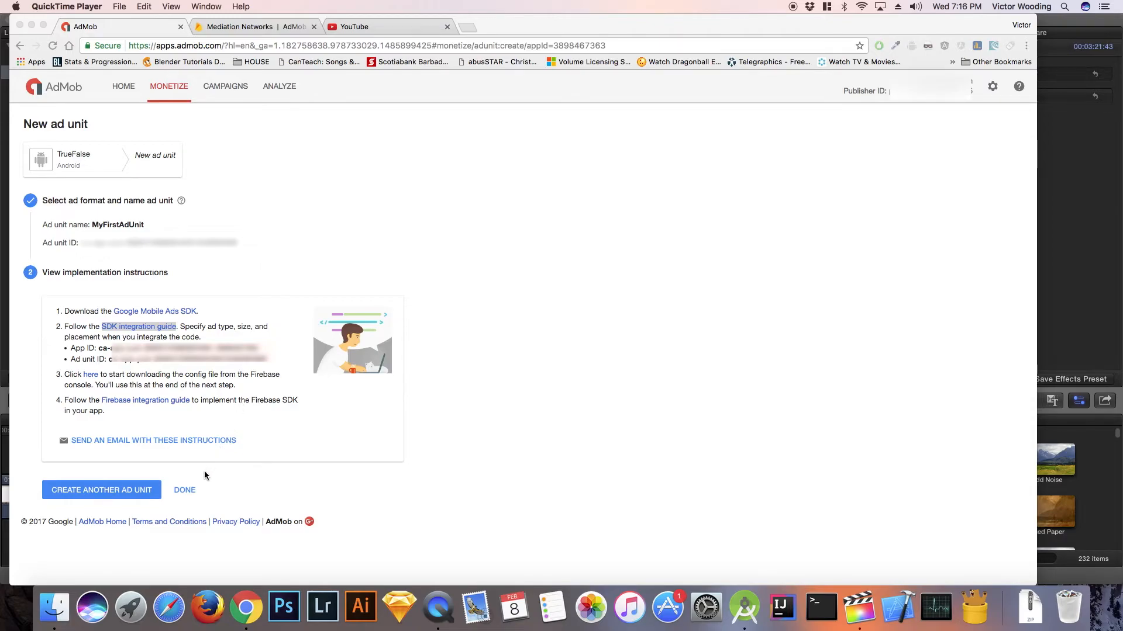
mouse_move(199, 486)
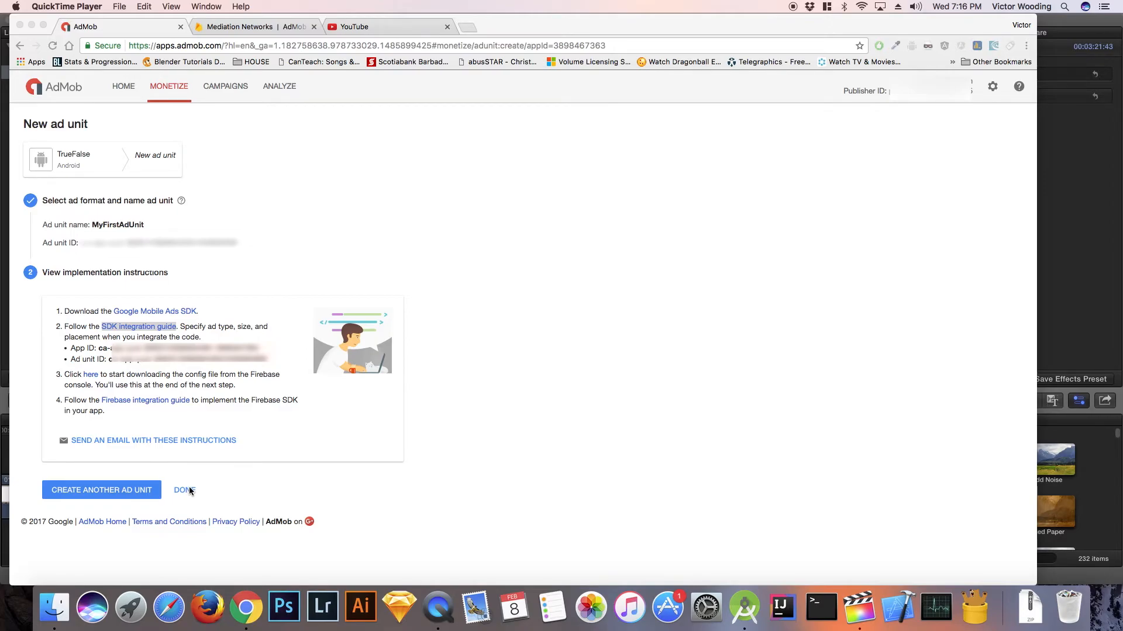
mouse_move(189, 492)
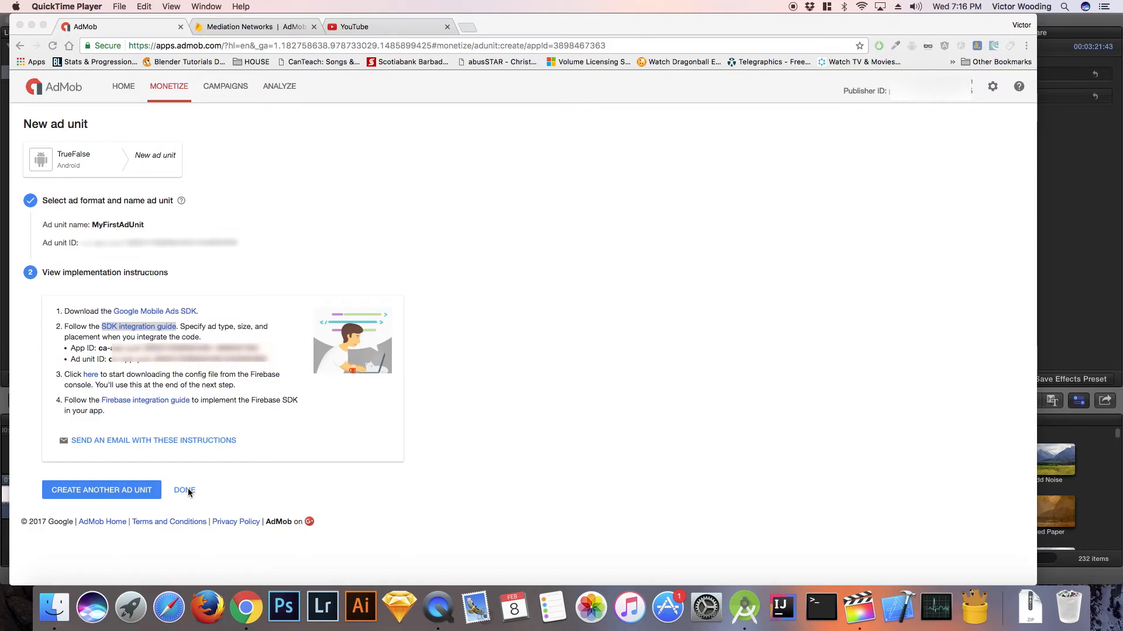